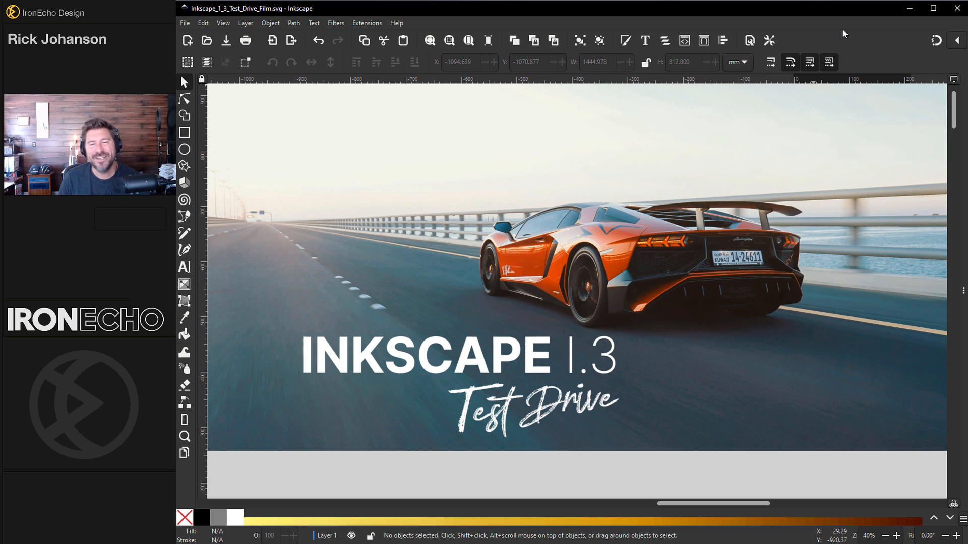
mouse_move(829, 139)
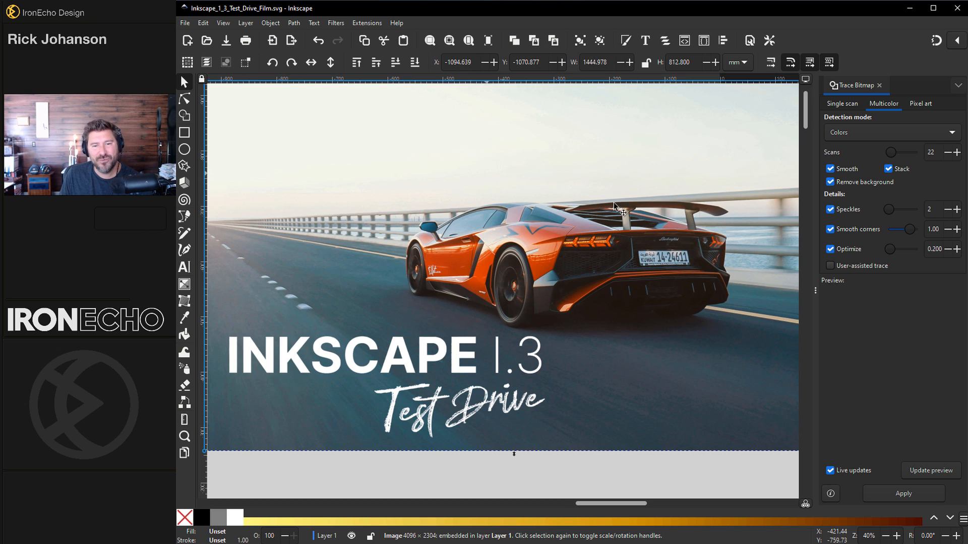
Apply a multicolour bitmap trace to the car photo and drag the traced copy beside the original.
click(932, 470)
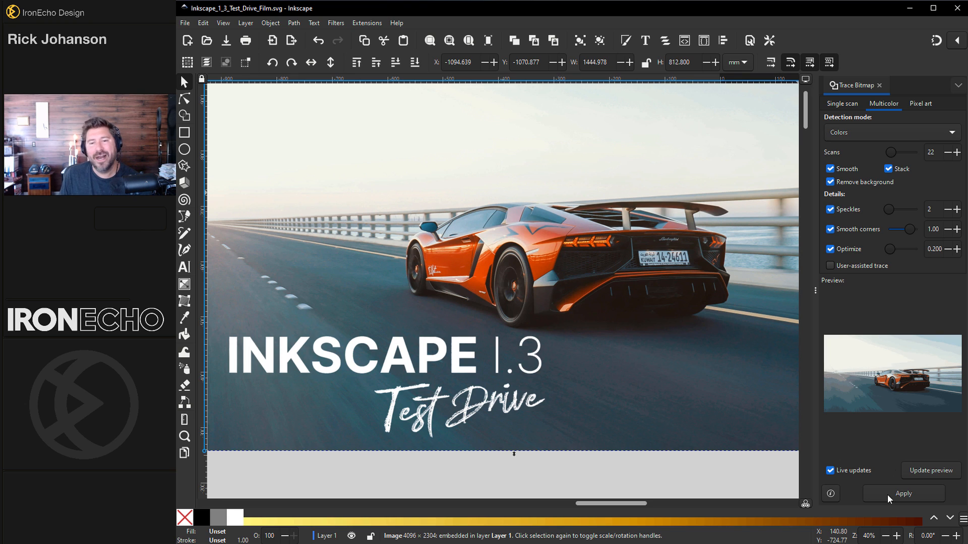
click(904, 494)
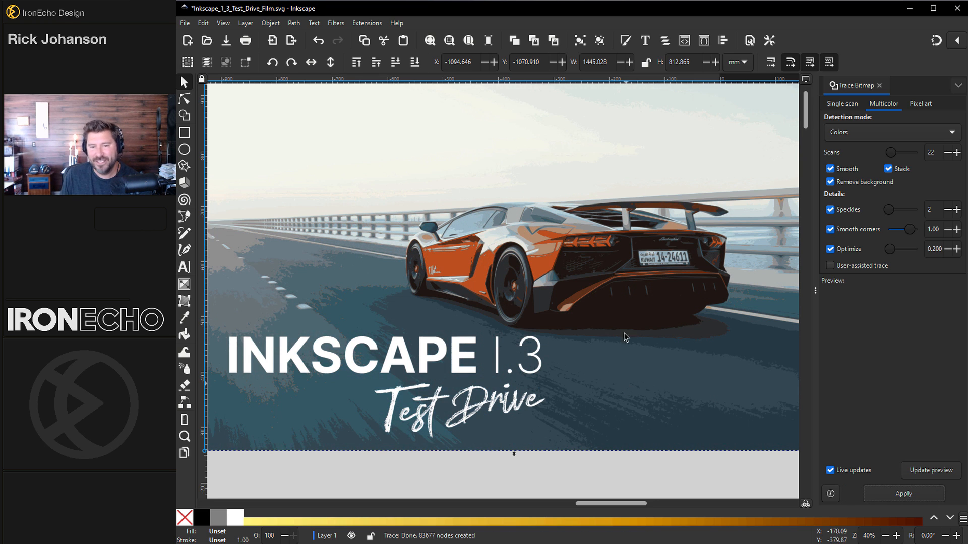
drag(625, 338, 711, 415)
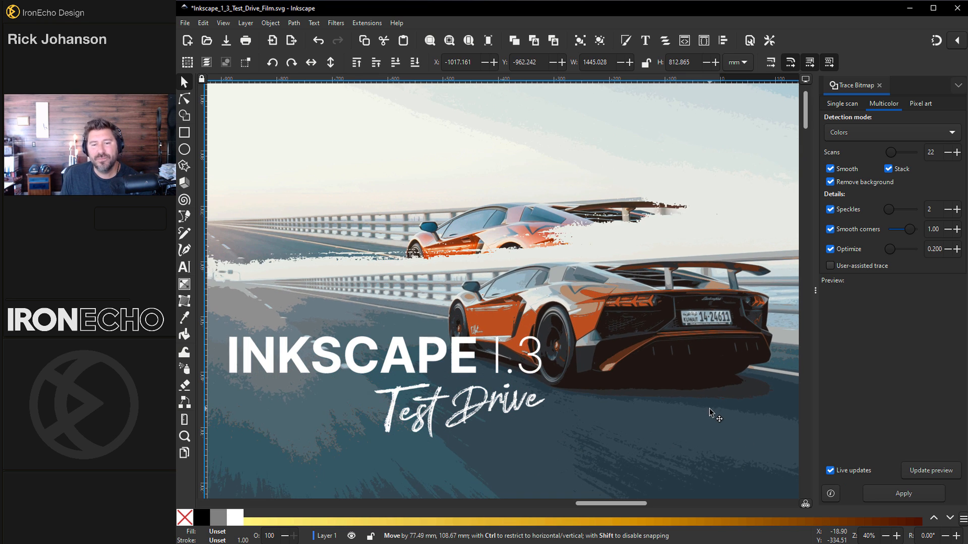
drag(709, 412, 751, 431)
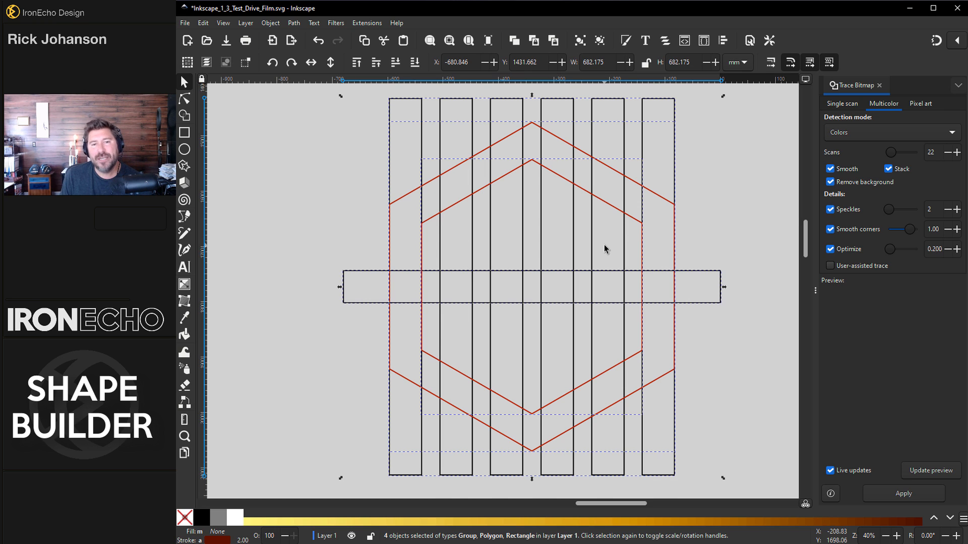
mouse_move(189, 118)
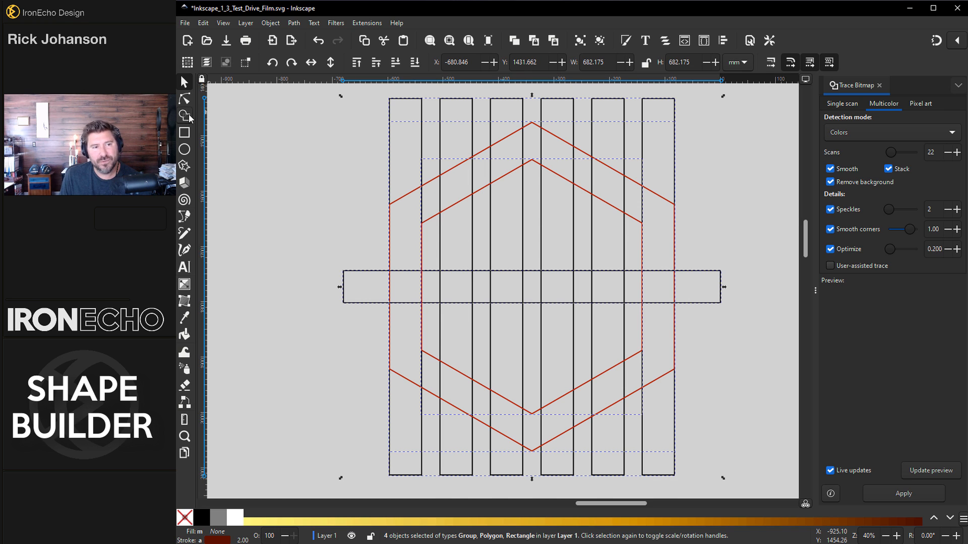
Use the Shape Builder tool to merge the bar-and-hexagon grid into a solid black hexagon monogram.
click(185, 114)
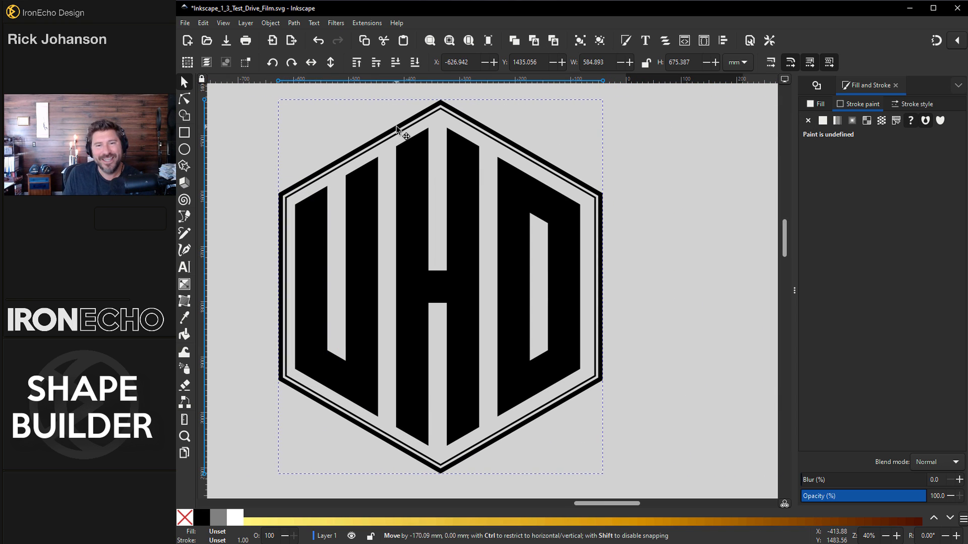
click(714, 177)
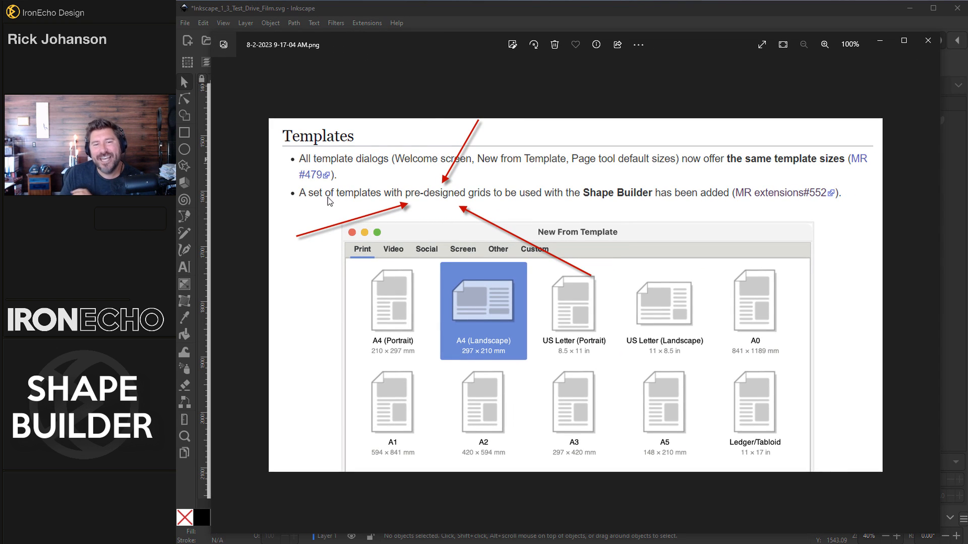
mouse_move(341, 208)
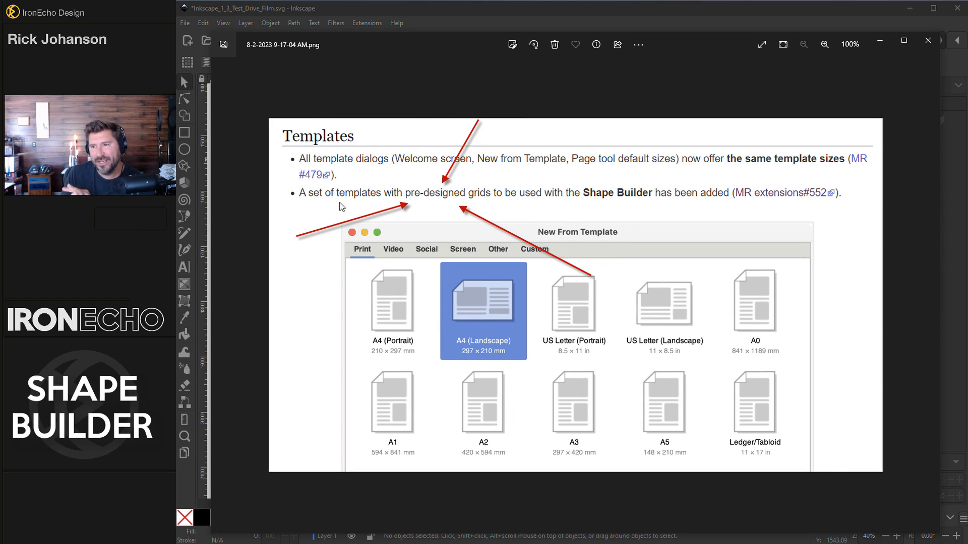
Create a new document from the Celtic Knot Shape Builder grid template.
click(185, 22)
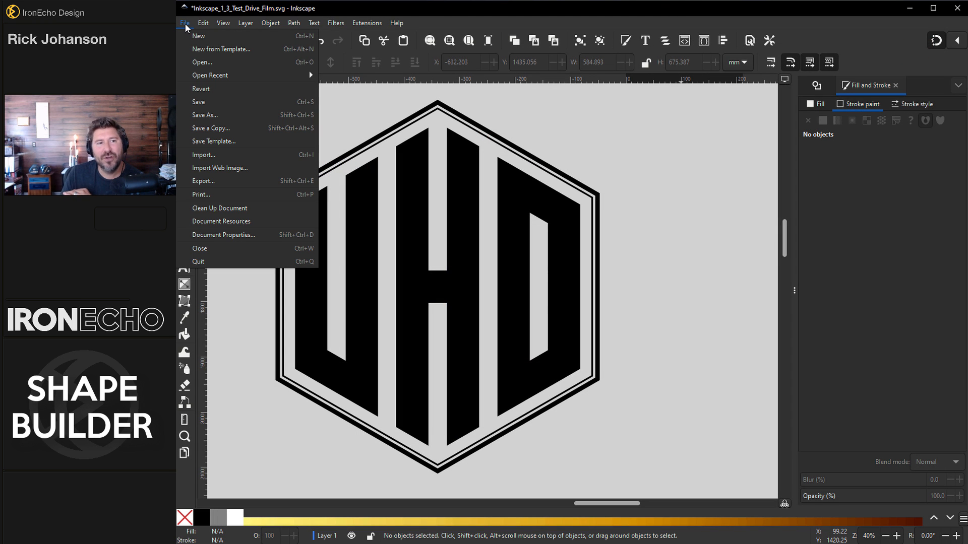
mouse_move(220, 49)
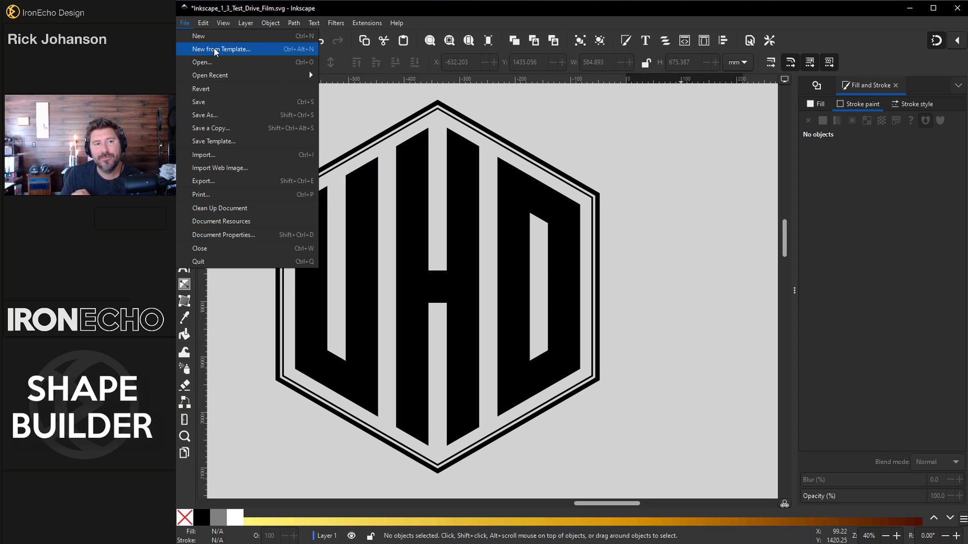
click(220, 49)
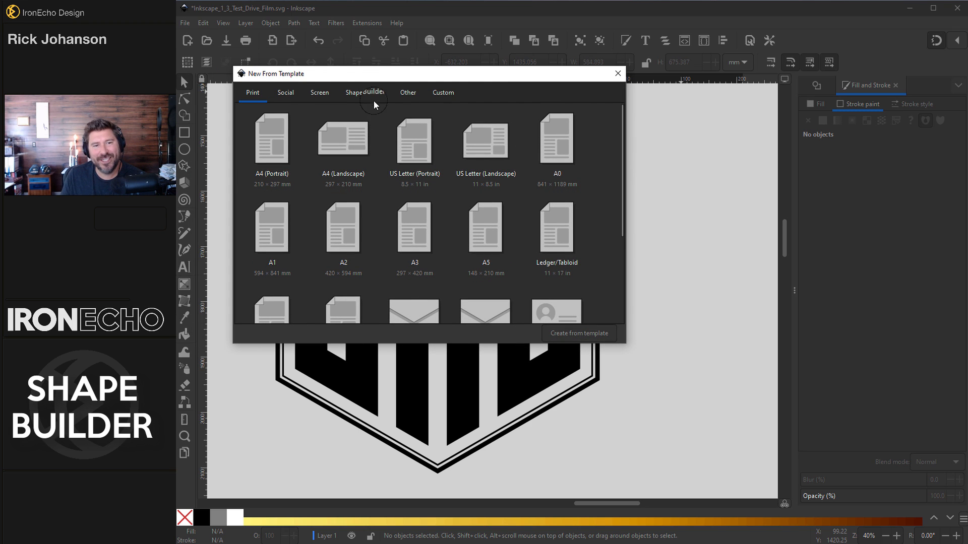
click(364, 92)
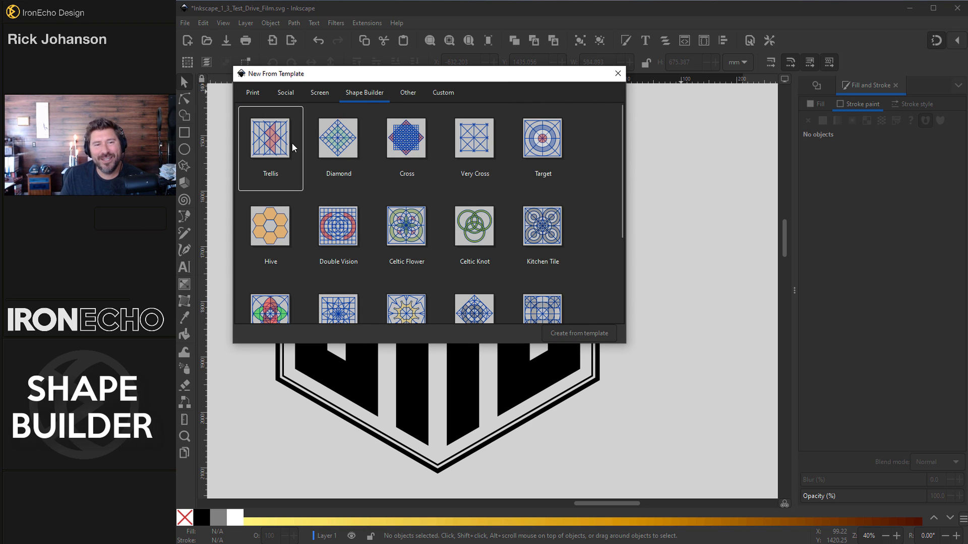
click(541, 141)
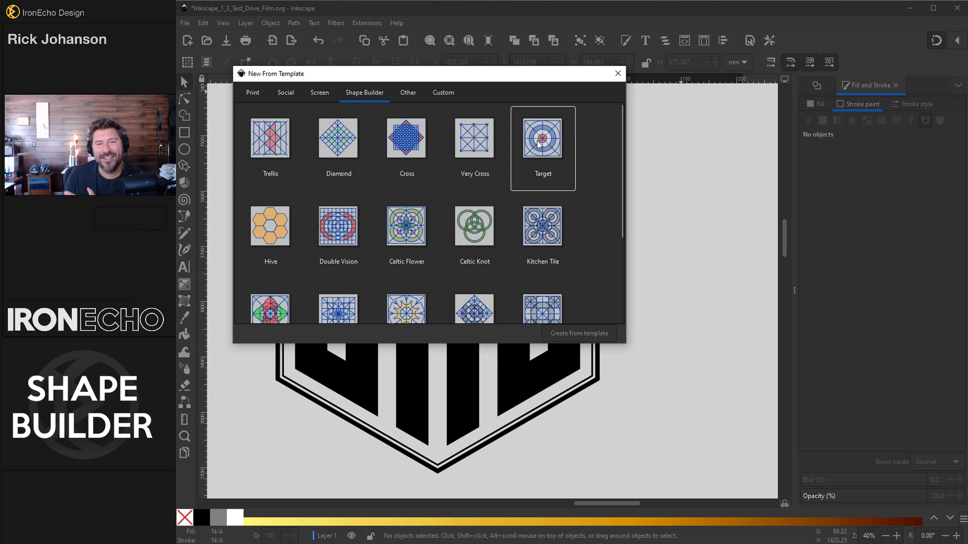
click(474, 226)
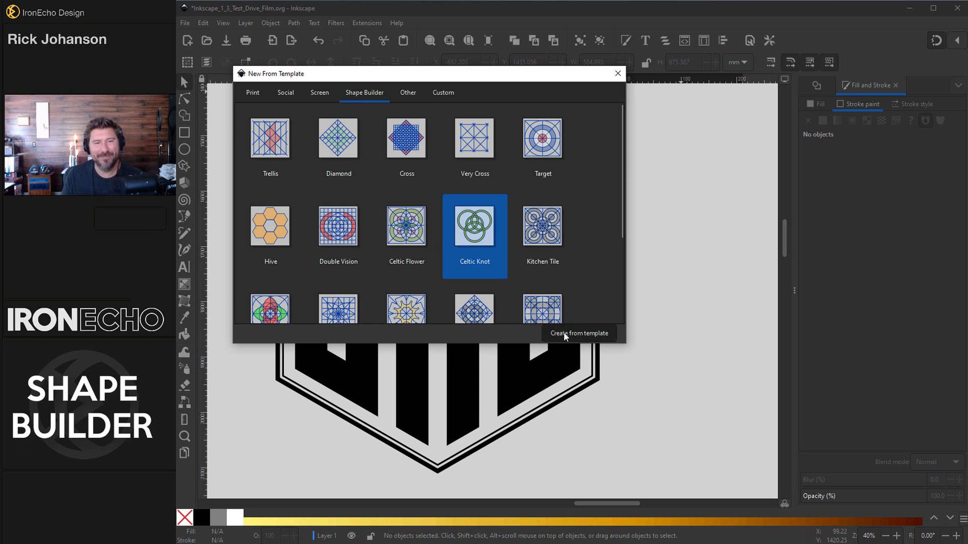
click(579, 333)
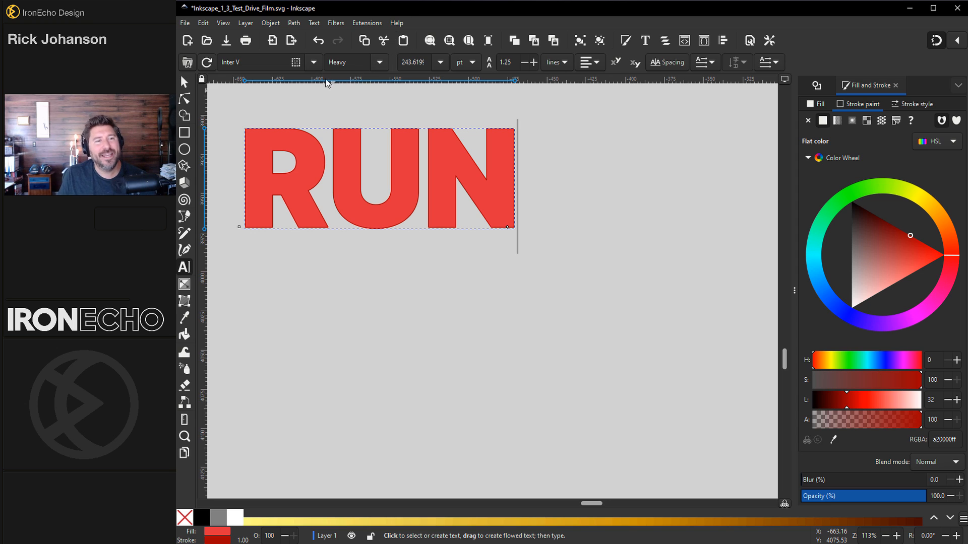
click(283, 145)
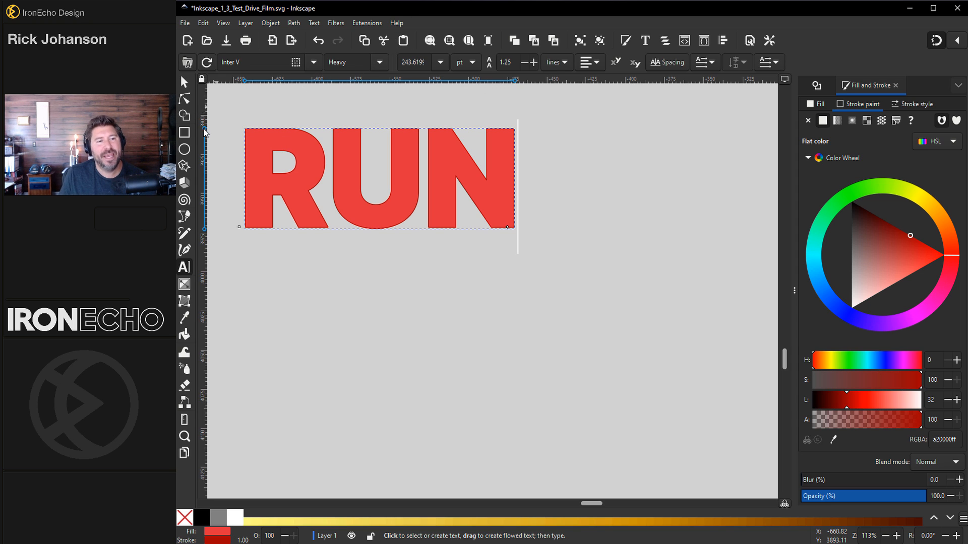
mouse_move(206, 221)
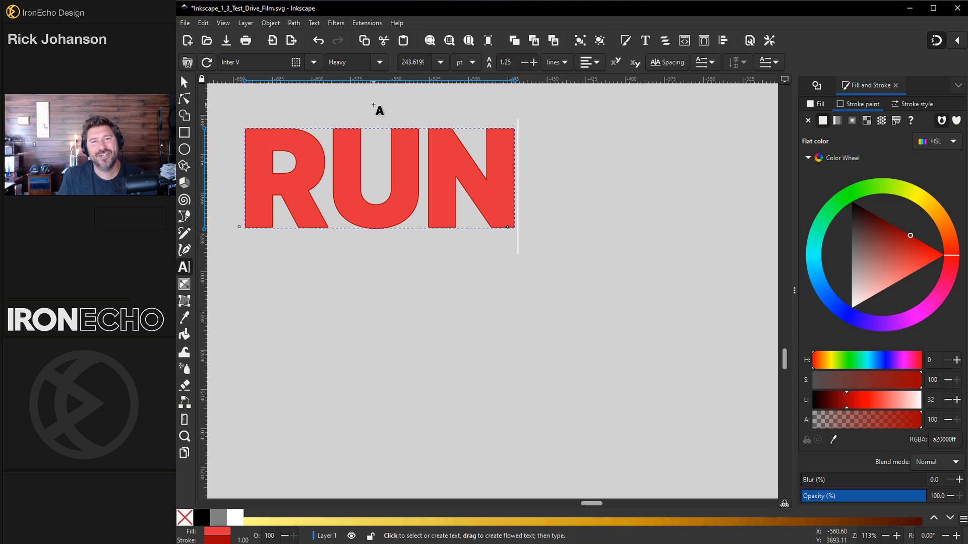
click(366, 22)
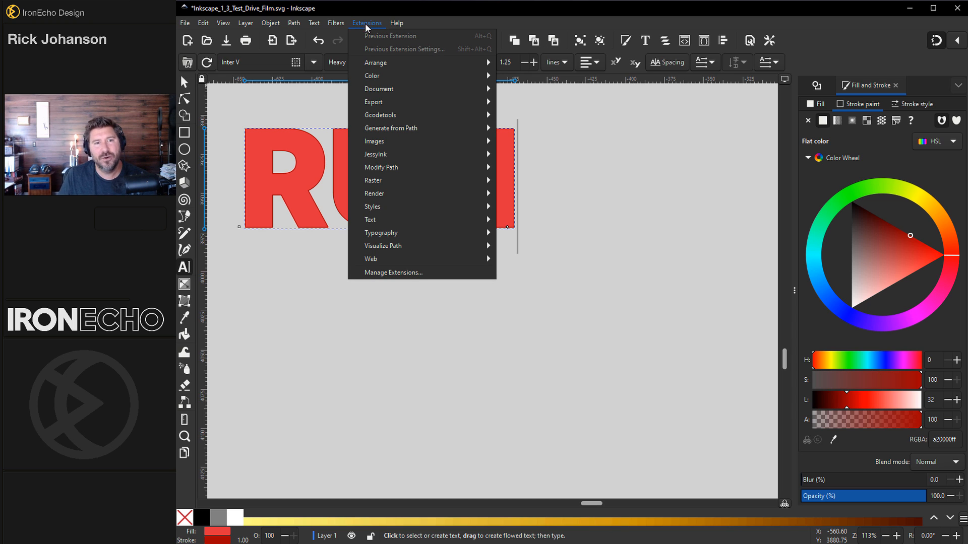
mouse_move(386, 23)
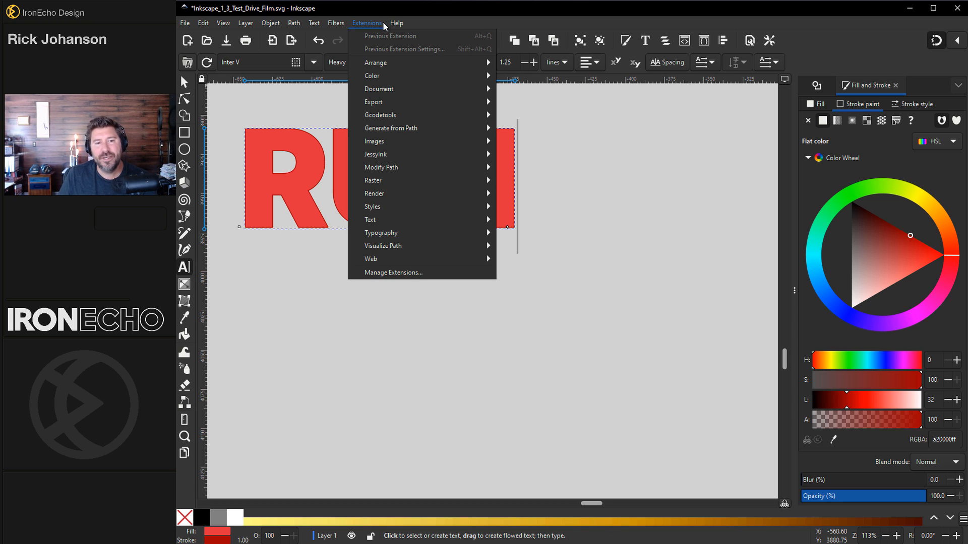
mouse_move(387, 107)
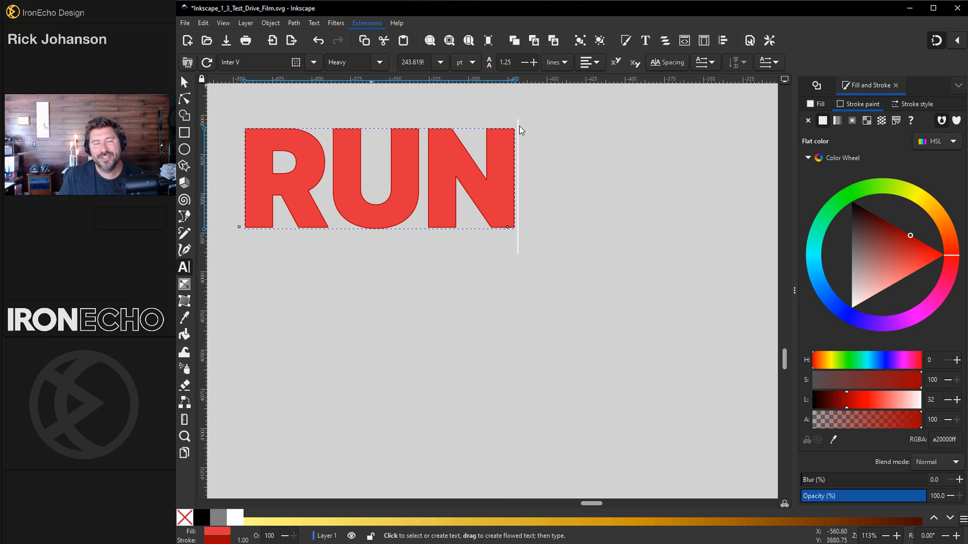
click(367, 22)
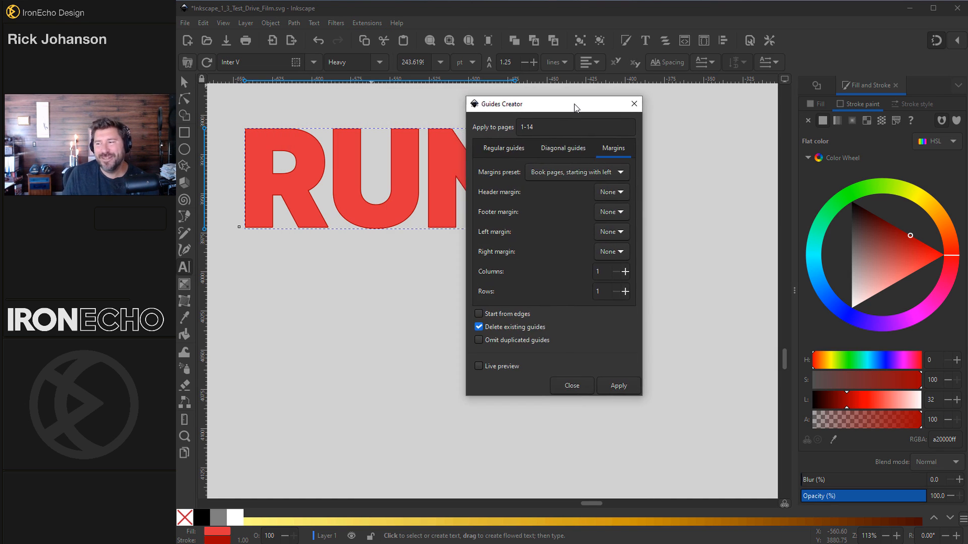
drag(576, 104, 626, 98)
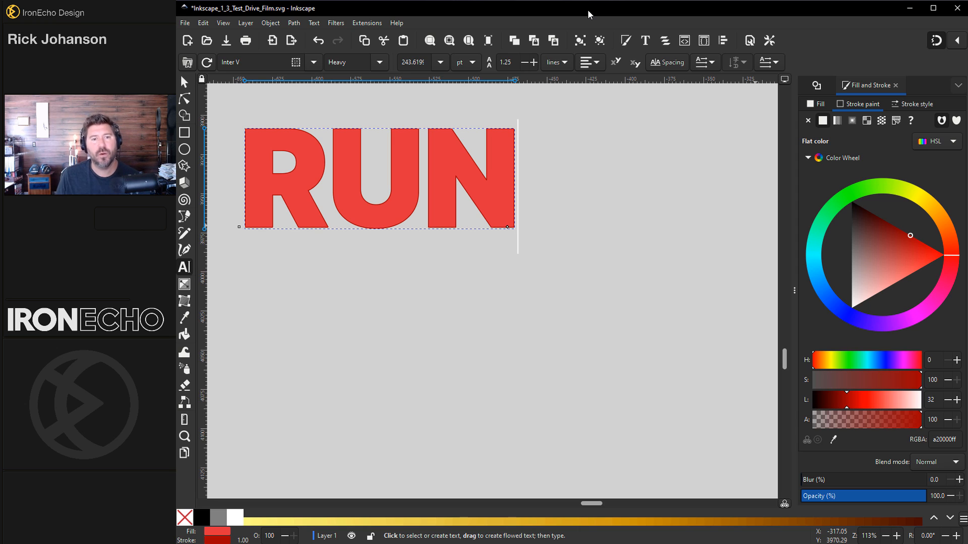
text(NER)
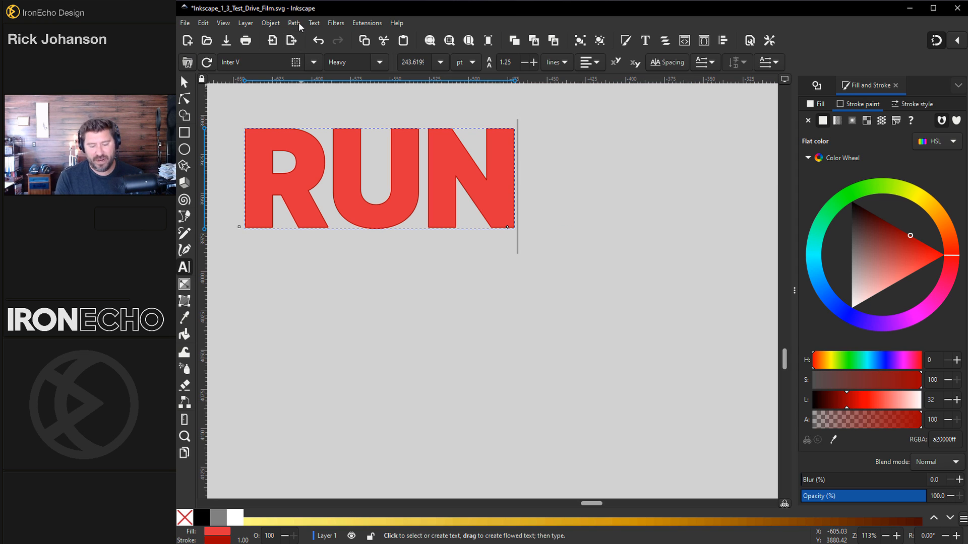
mouse_move(279, 24)
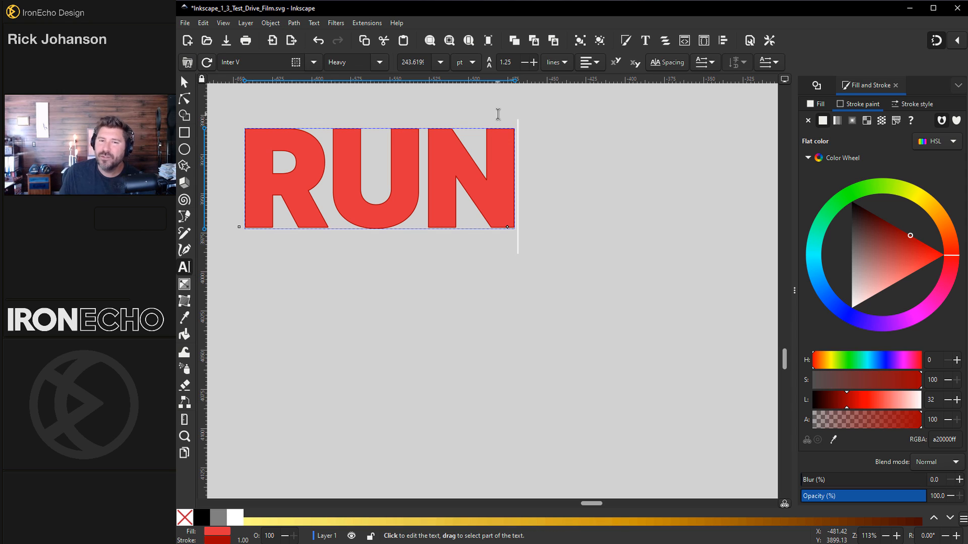
mouse_move(292, 200)
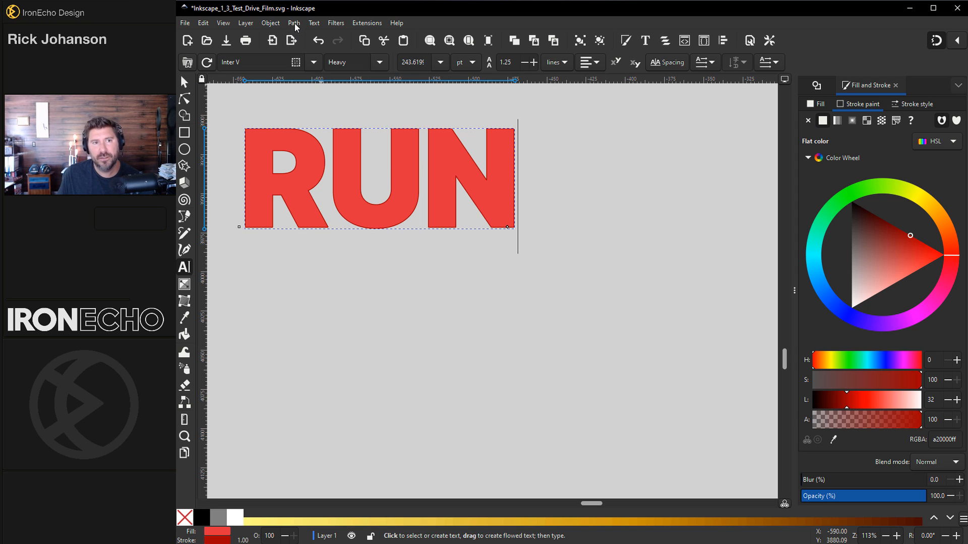
click(294, 22)
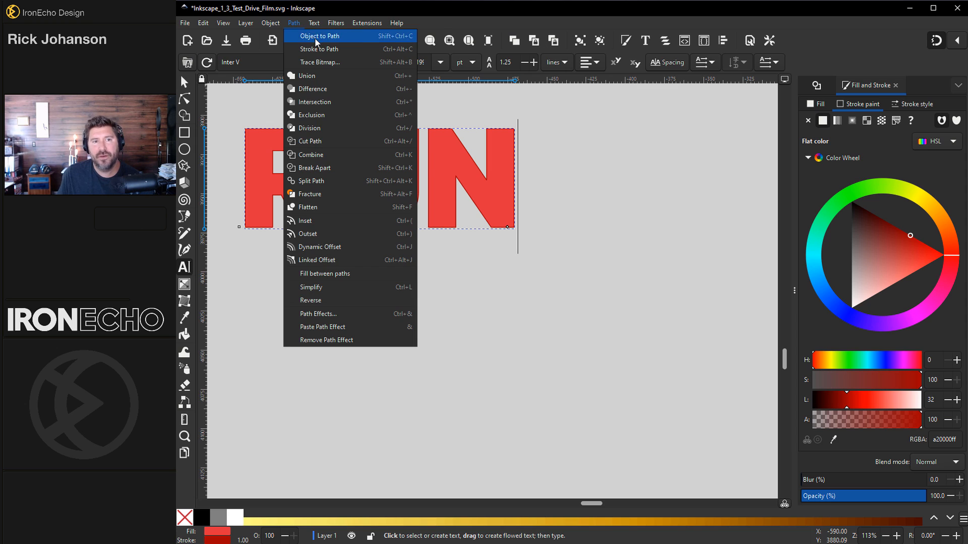
click(325, 37)
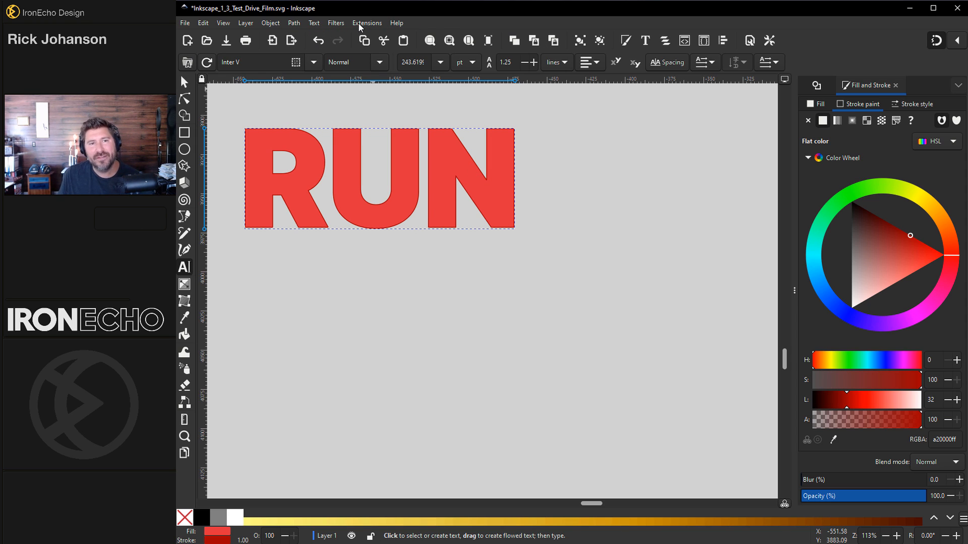
Add a Long Shadow (length 30, angle 35) to the red RUN text via Extensions > Generate from Path.
click(367, 22)
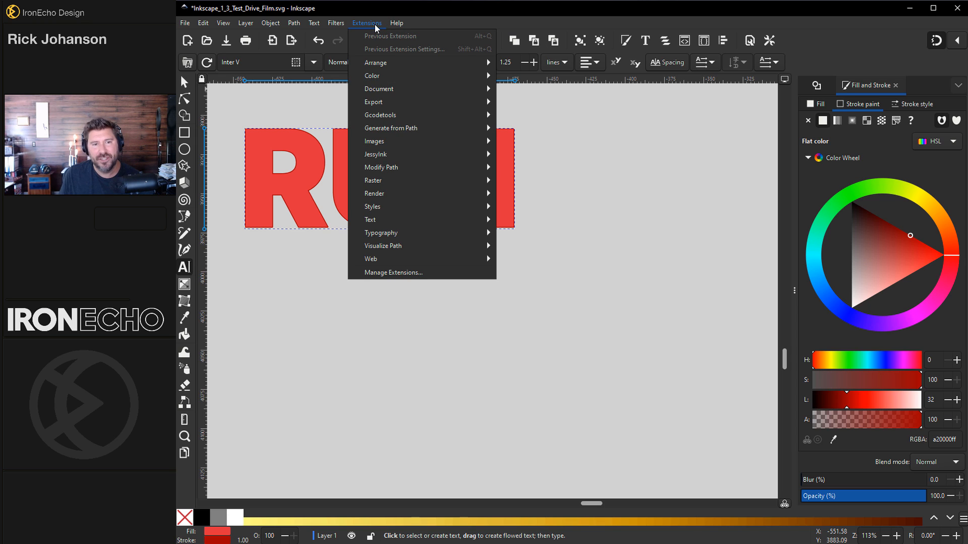
mouse_move(413, 128)
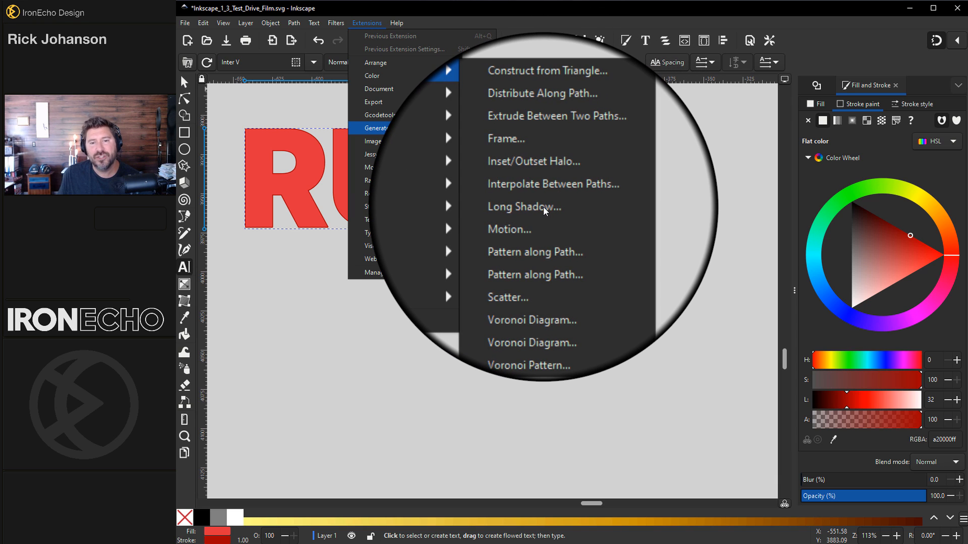
click(524, 206)
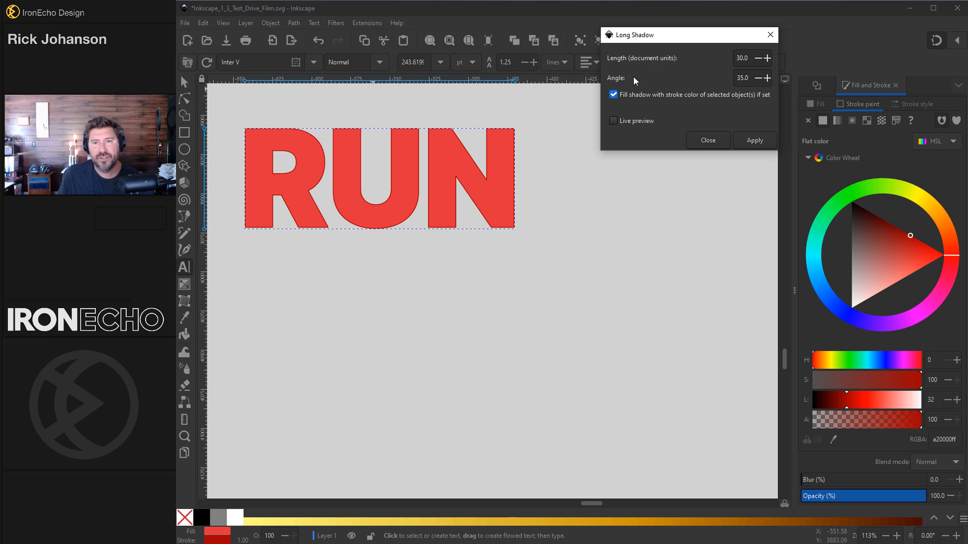
click(754, 140)
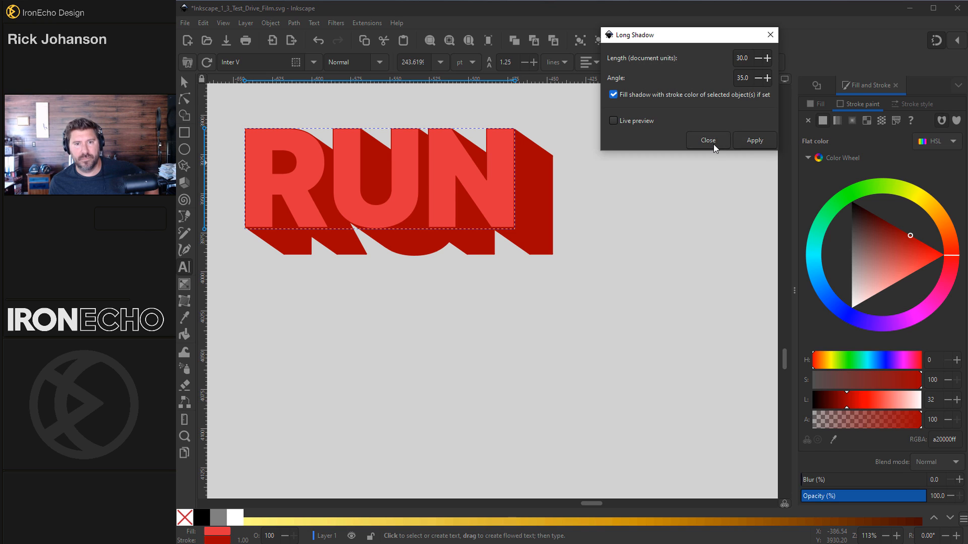
click(708, 140)
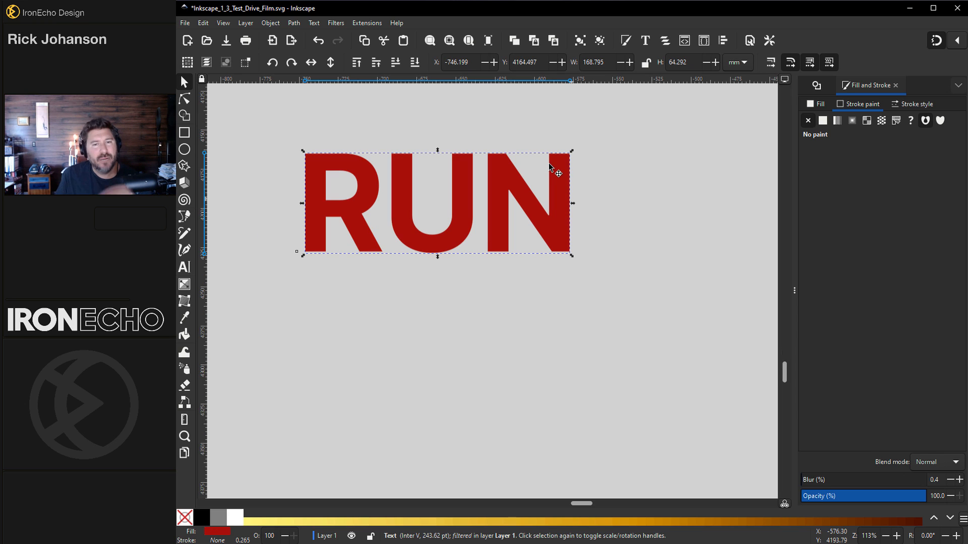
mouse_move(508, 134)
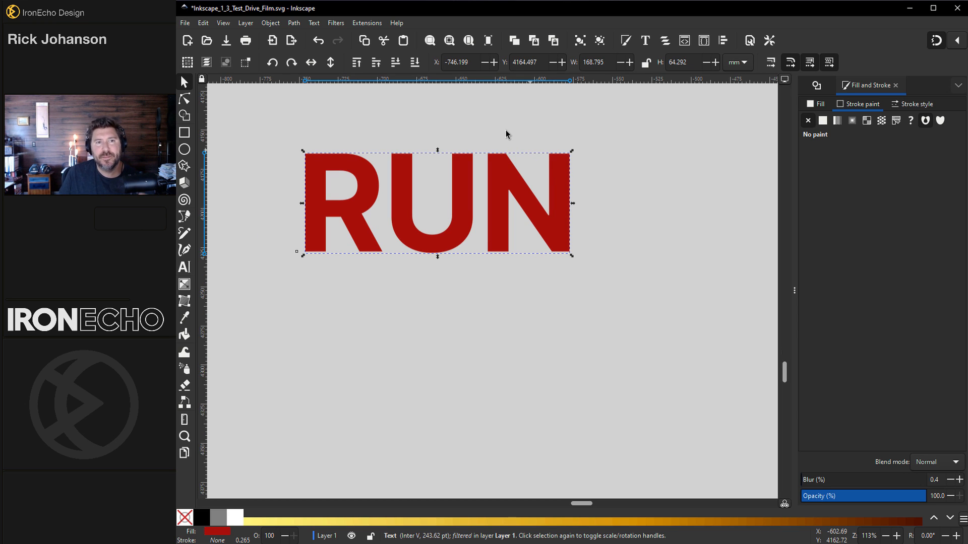
mouse_move(424, 99)
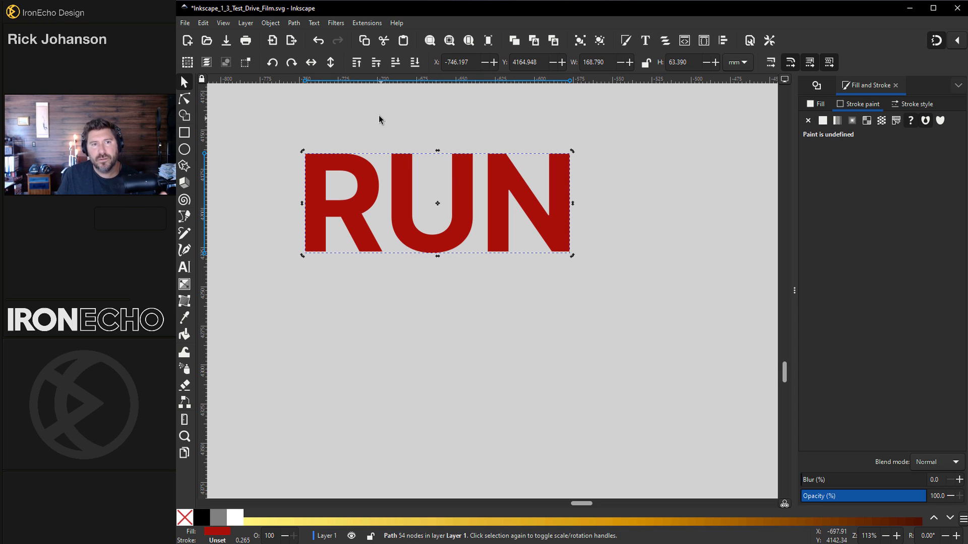
Apply the Watercolor filter to the dark red RUN path, turning it into a soft red blotch.
click(335, 22)
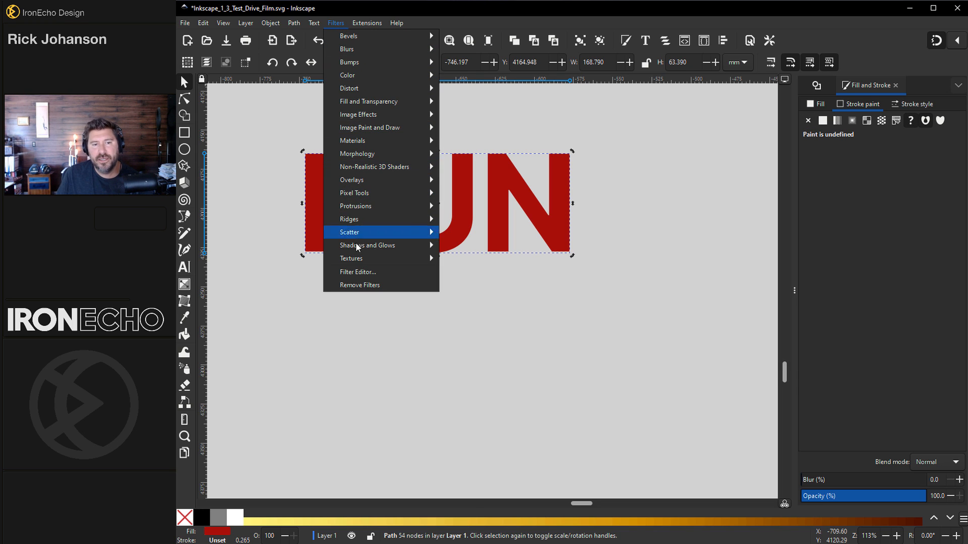
click(367, 245)
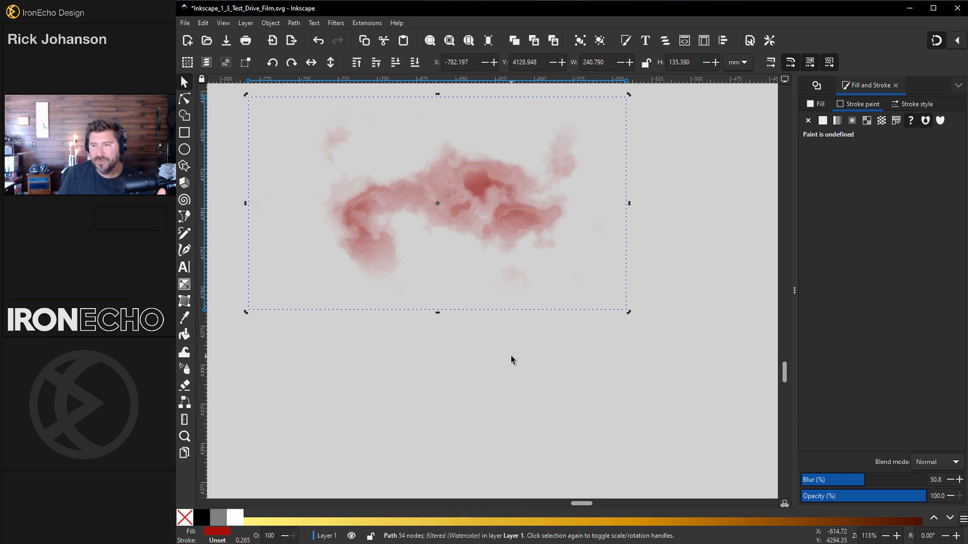
mouse_move(469, 201)
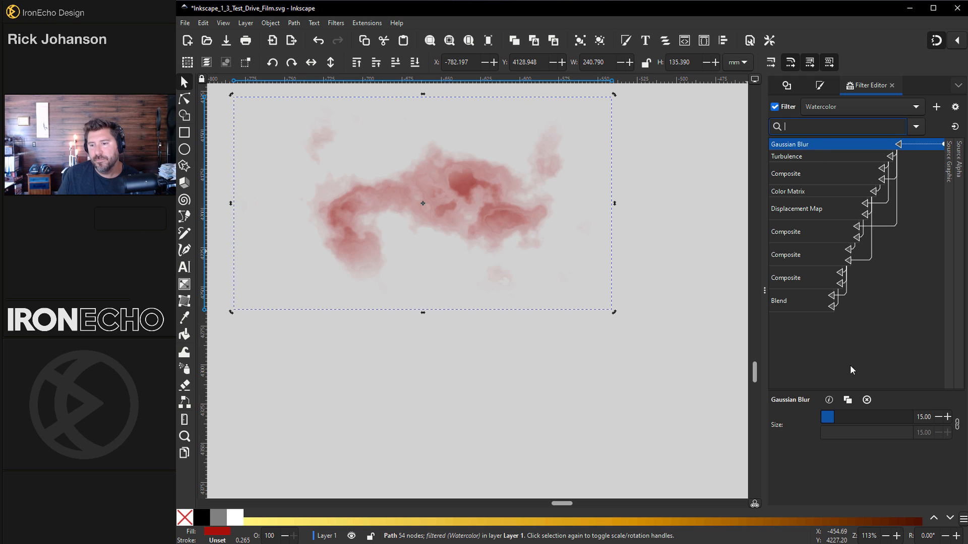
In the Filter Editor, lower the Gaussian Blur and adjust Turbulence detail so RUN stays legible.
drag(895, 417, 826, 416)
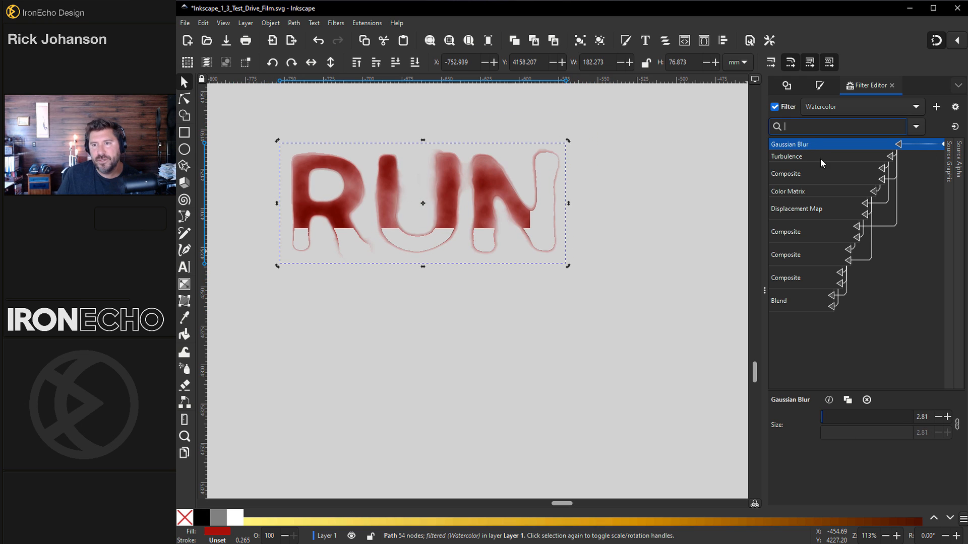
click(786, 156)
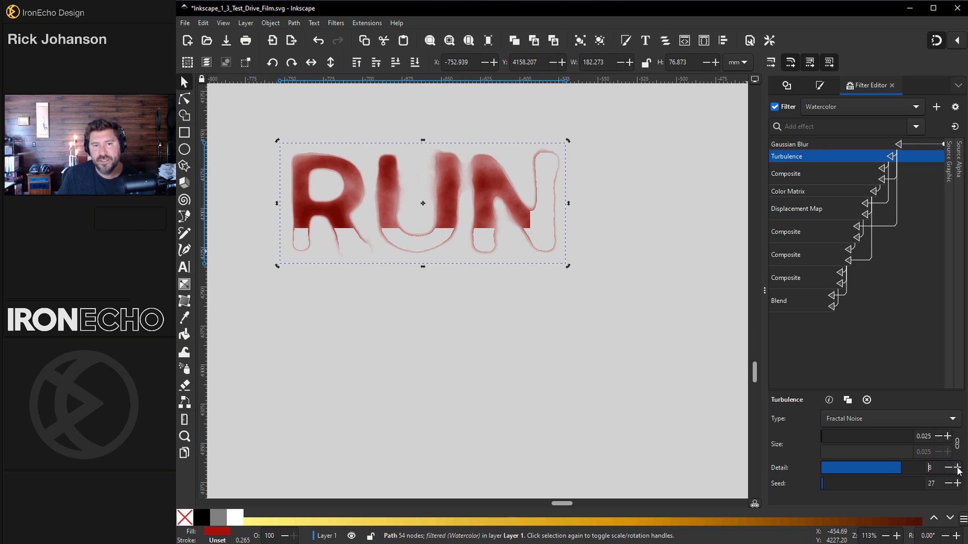
click(816, 209)
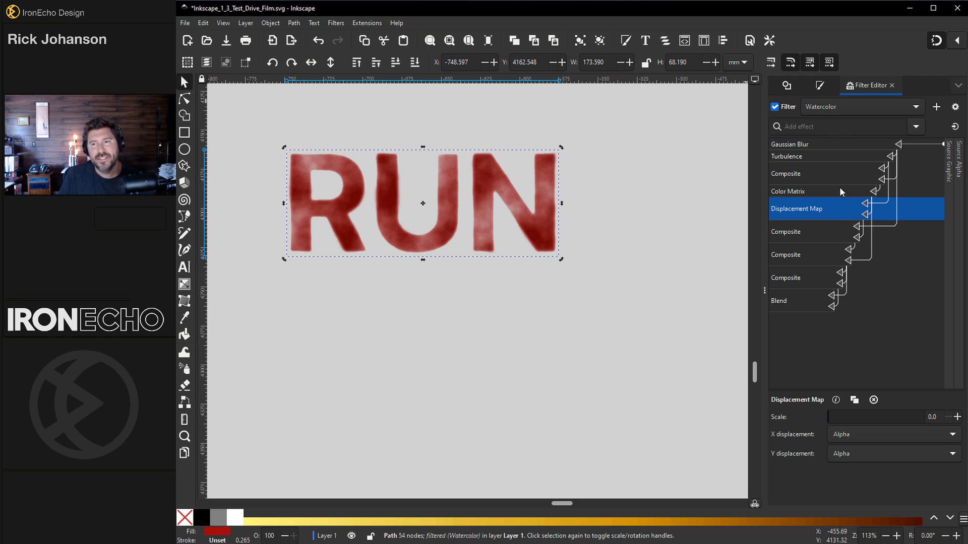
click(183, 99)
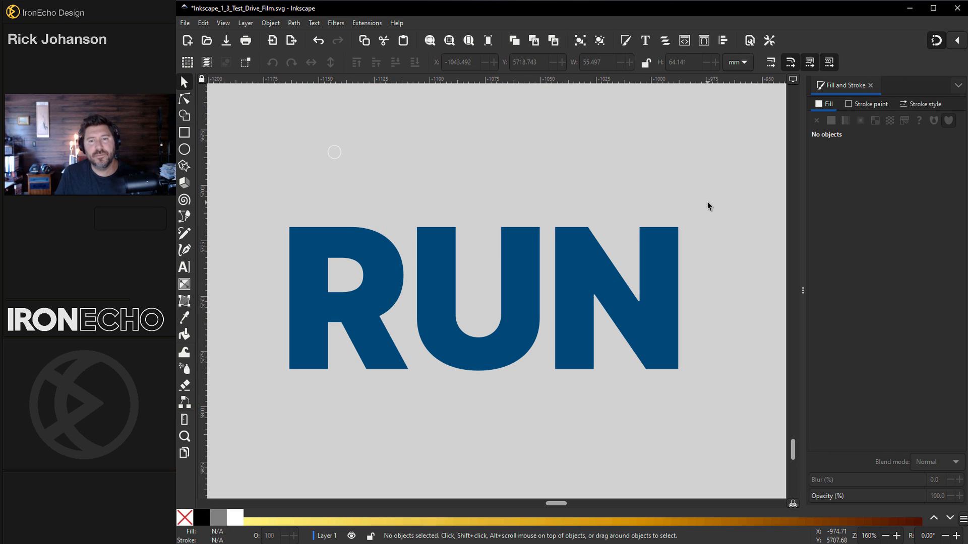
mouse_move(661, 284)
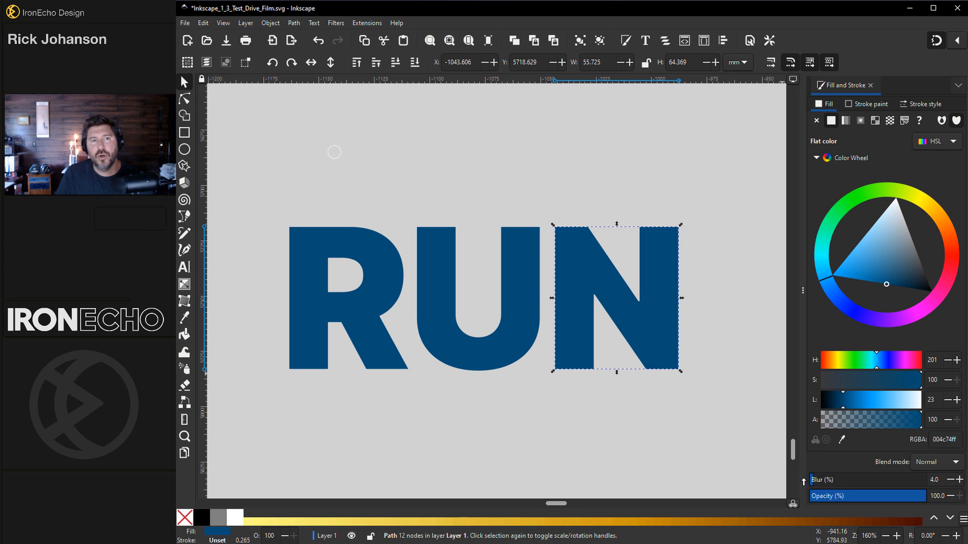
click(336, 22)
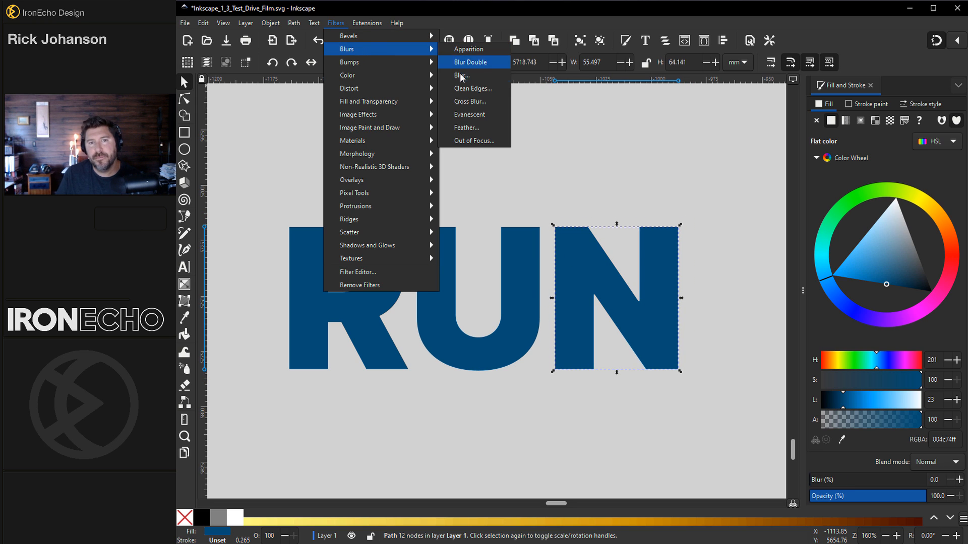
click(460, 74)
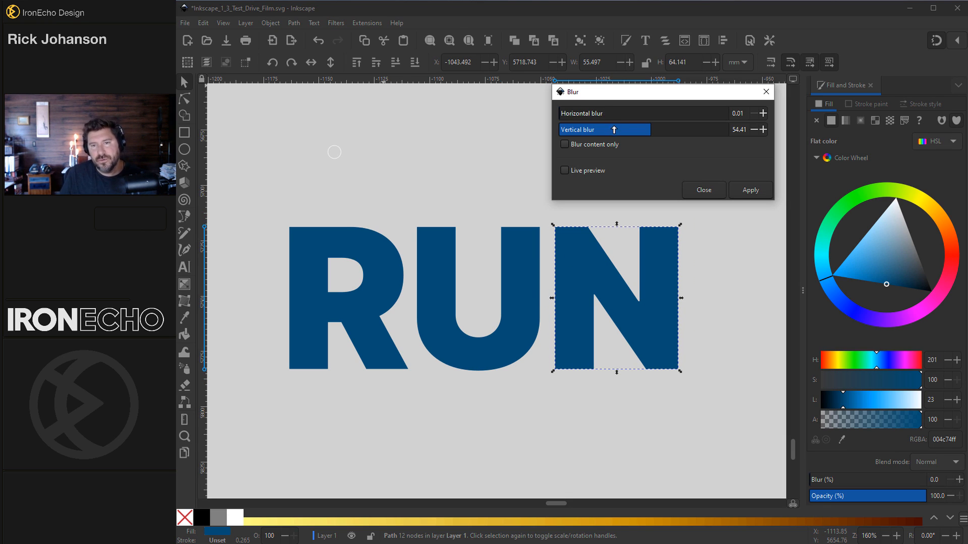
click(704, 190)
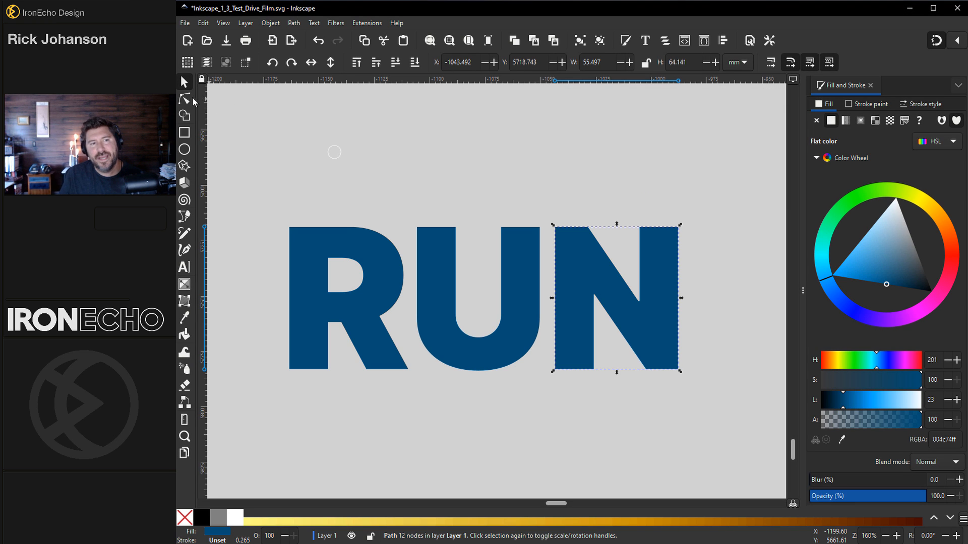
click(183, 98)
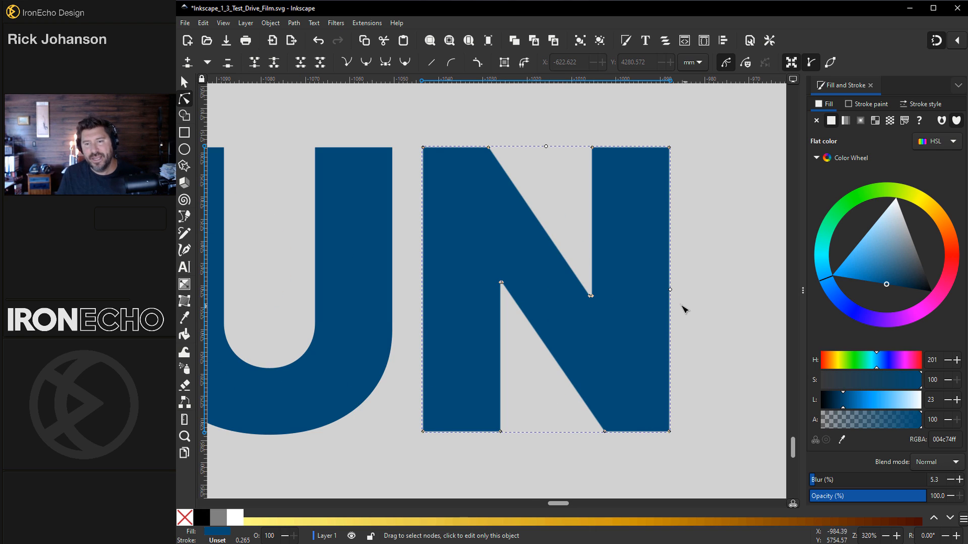
drag(670, 291, 696, 293)
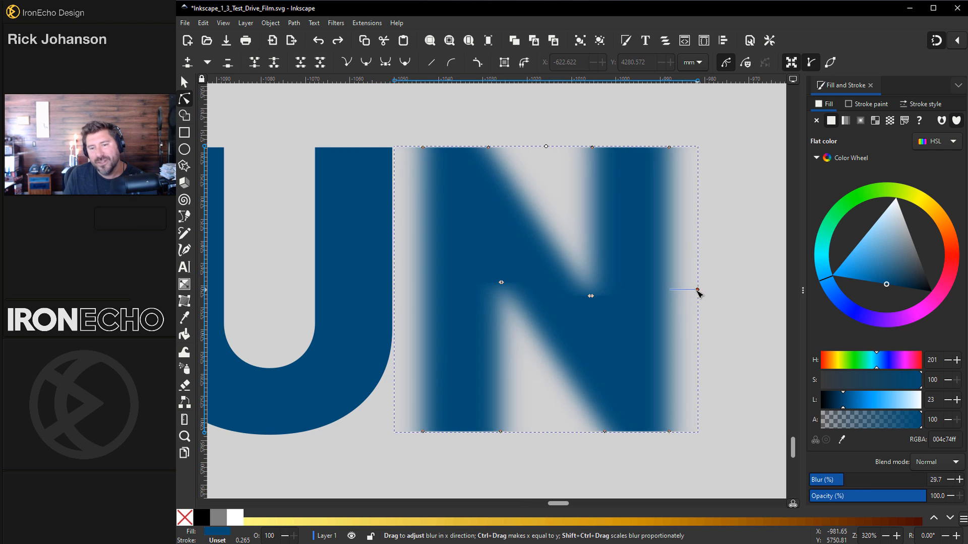
drag(697, 292, 544, 108)
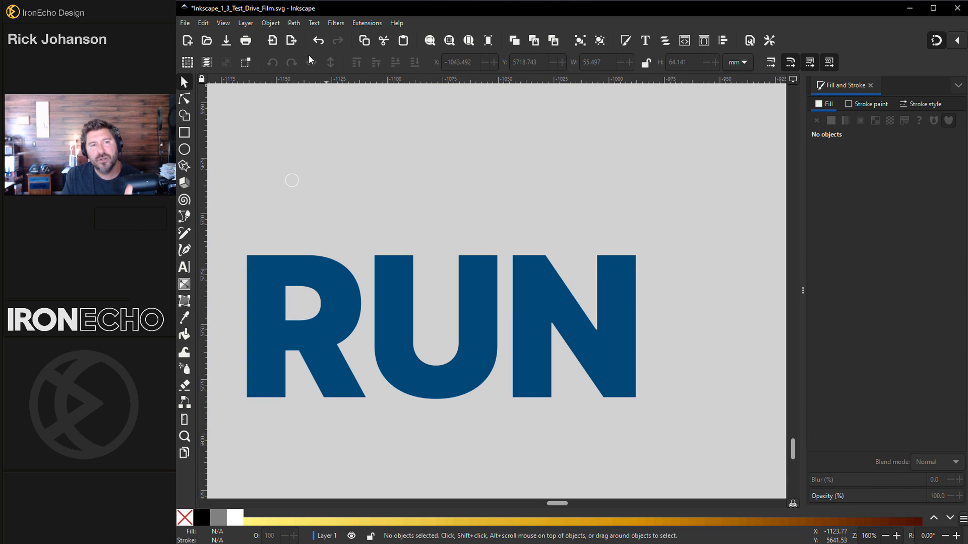
Spray copies of the small white circle over the U and N, then rubber-band select all 160 circles.
click(293, 22)
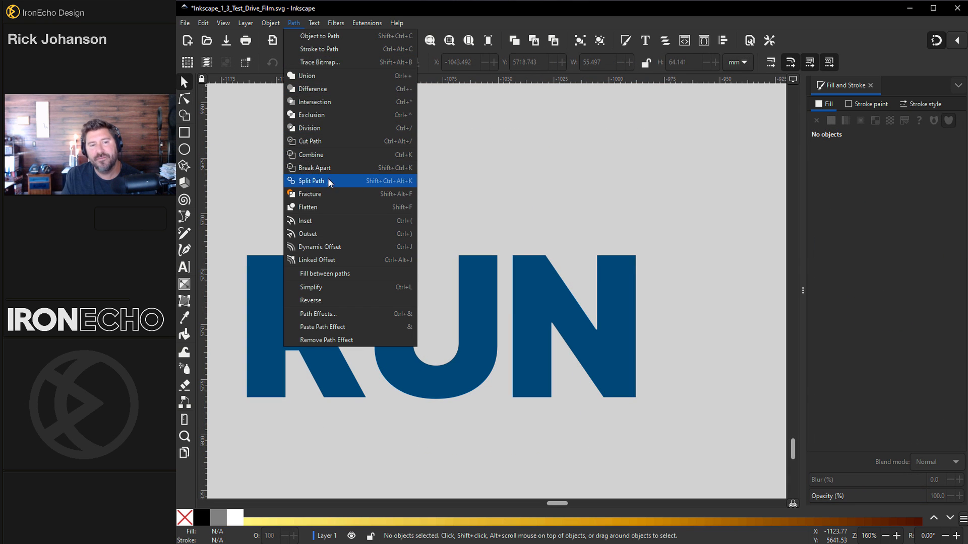
click(310, 181)
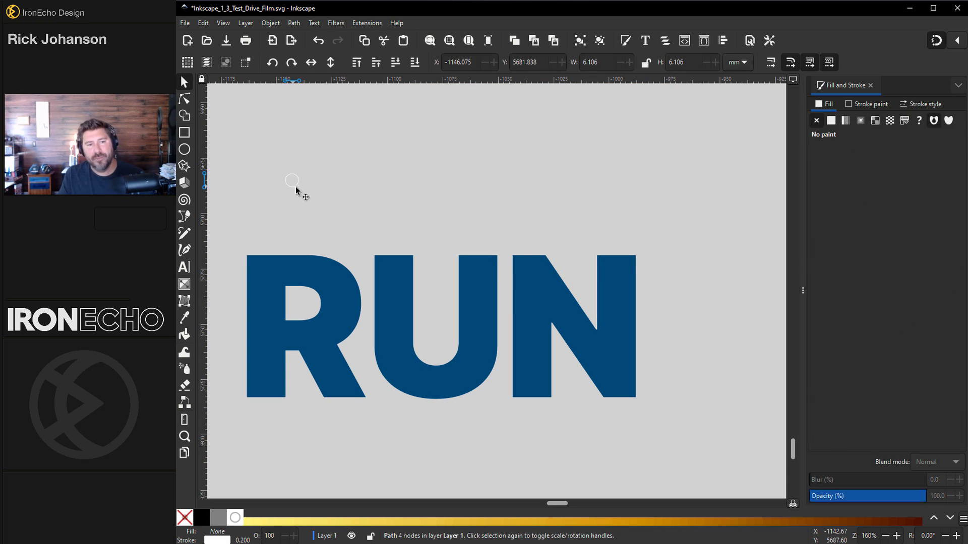
click(291, 181)
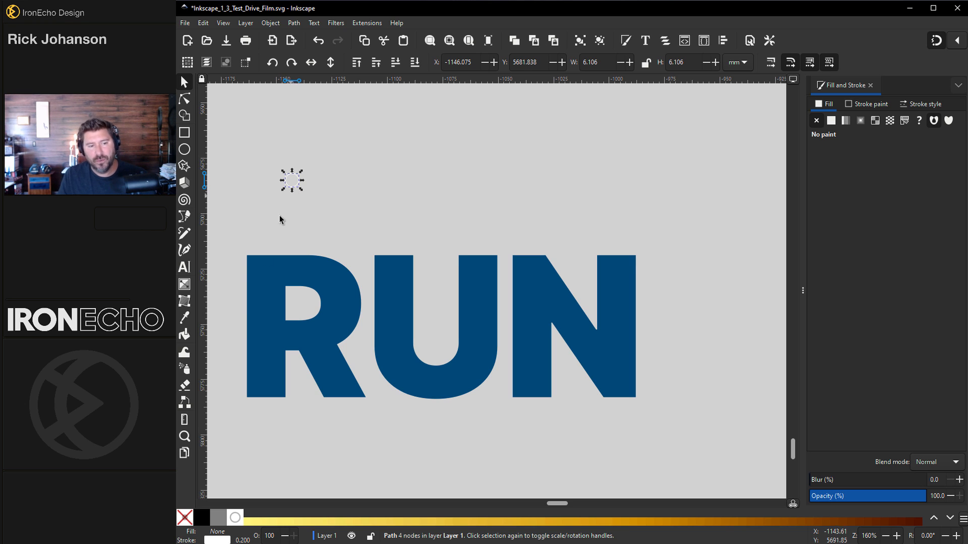
click(184, 369)
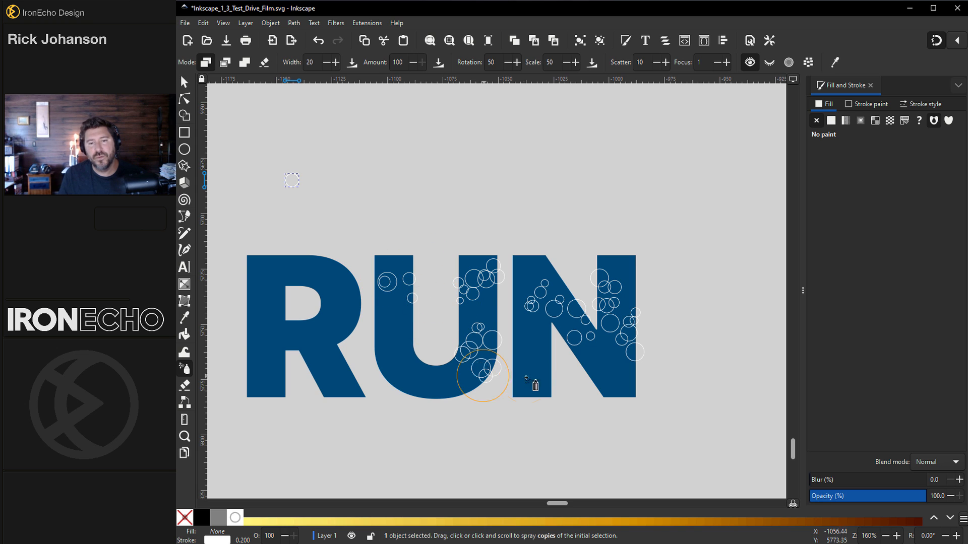
click(184, 82)
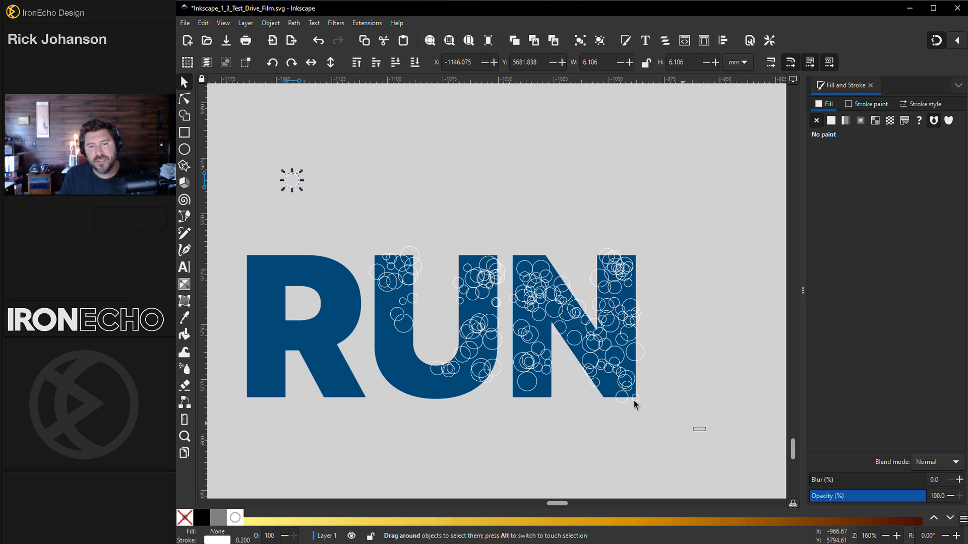
drag(376, 247, 642, 407)
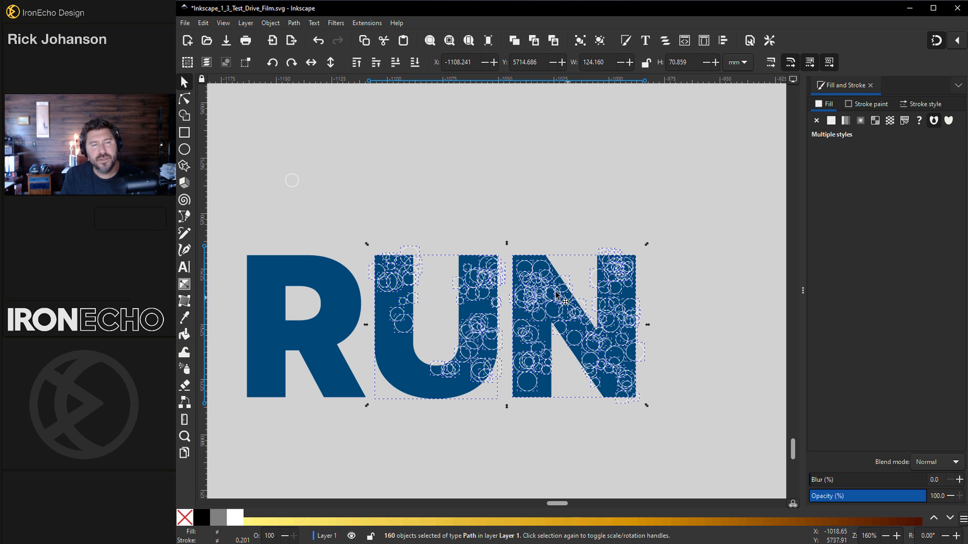
Fracture the circles and letters, fill the fragments flat blue, and tweak them into bubbly edges.
click(294, 22)
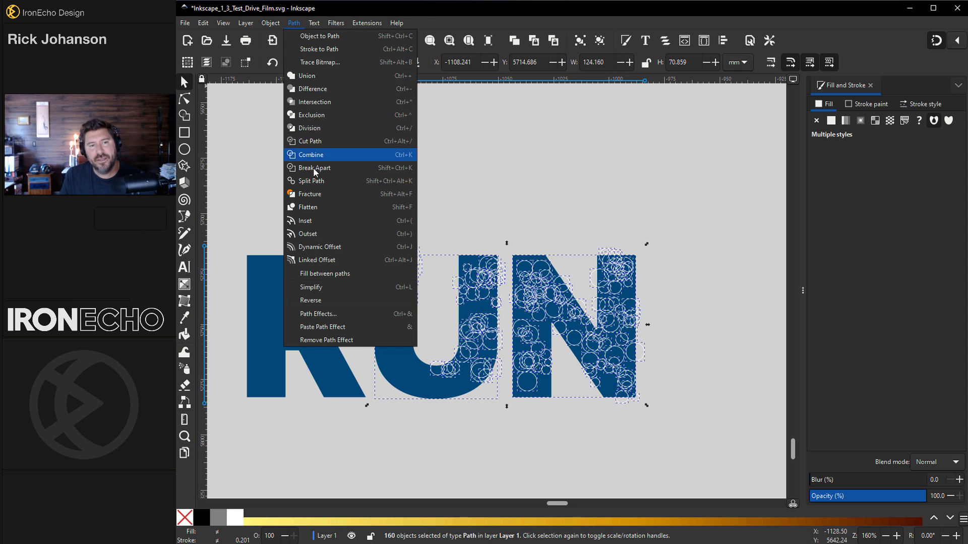
click(314, 167)
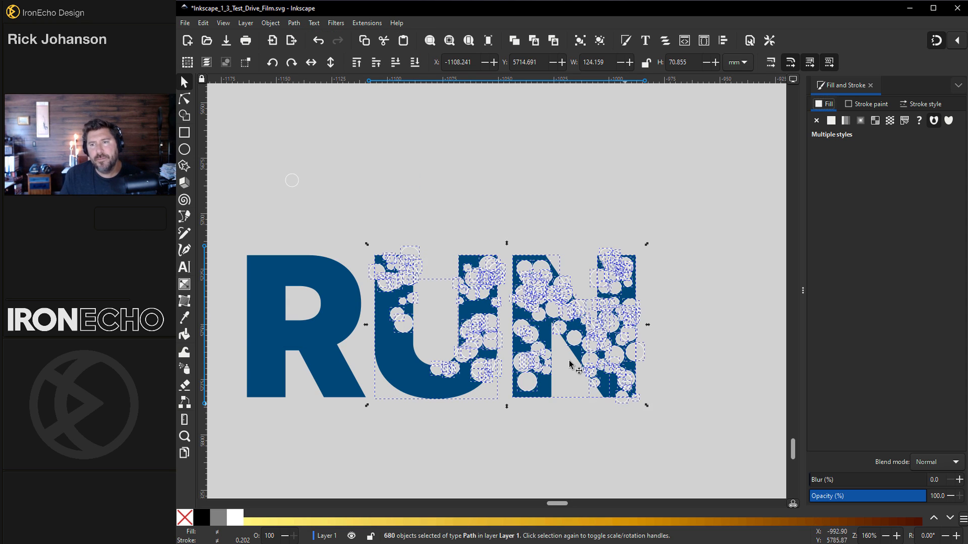
click(831, 121)
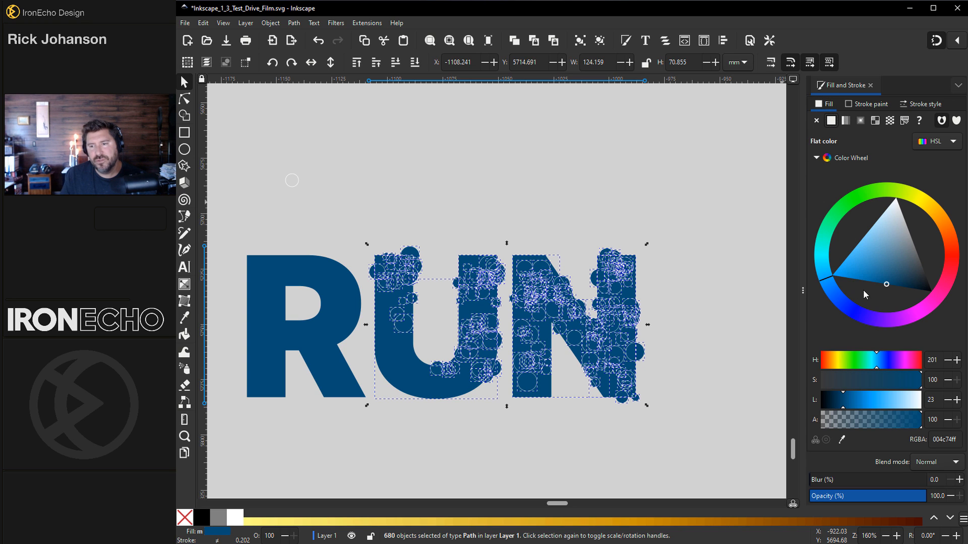
click(870, 104)
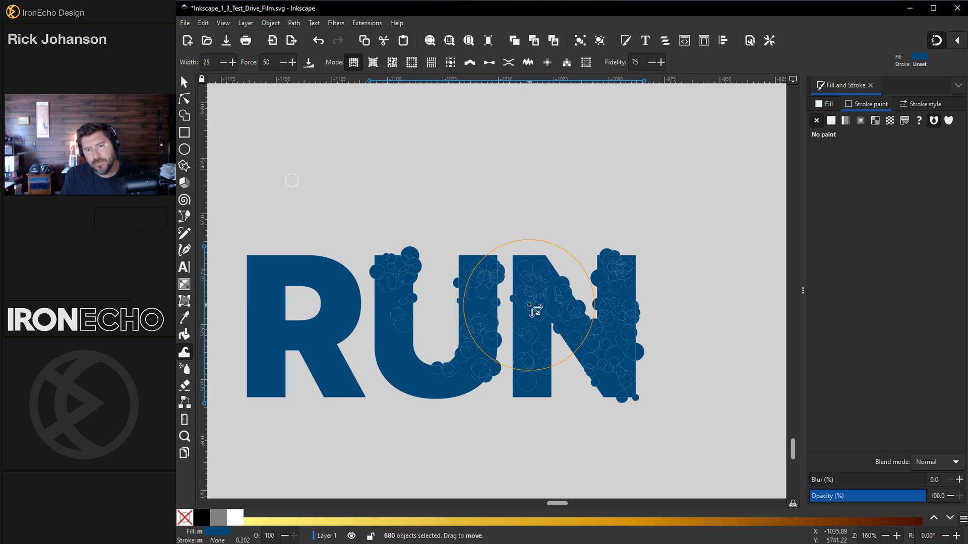
drag(534, 308, 611, 296)
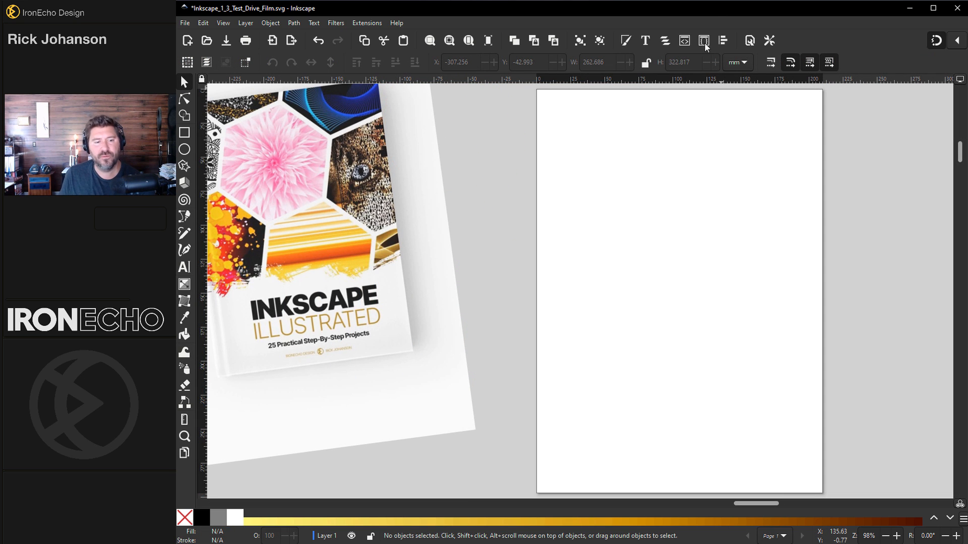
Switch to the Pages tool and show the margin values for the blank A4 page.
click(186, 454)
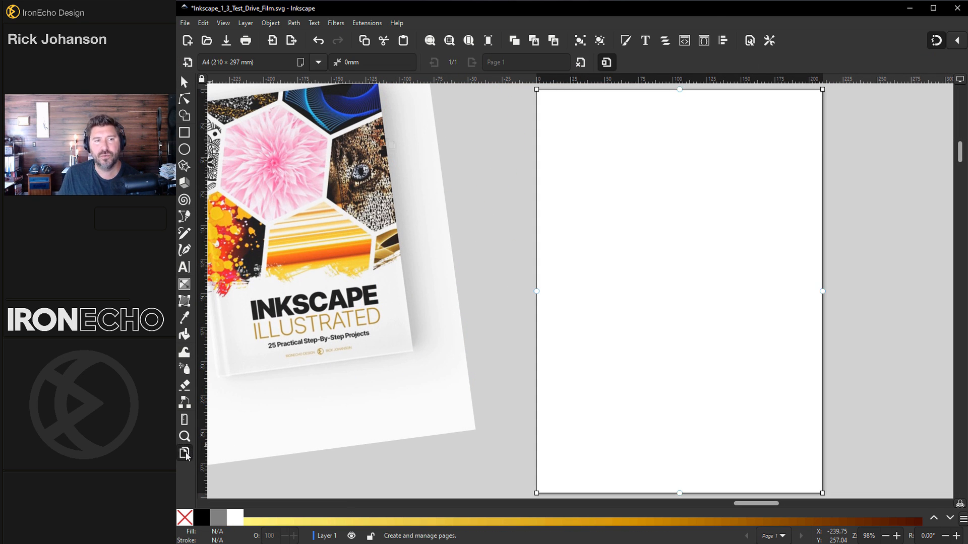
click(370, 63)
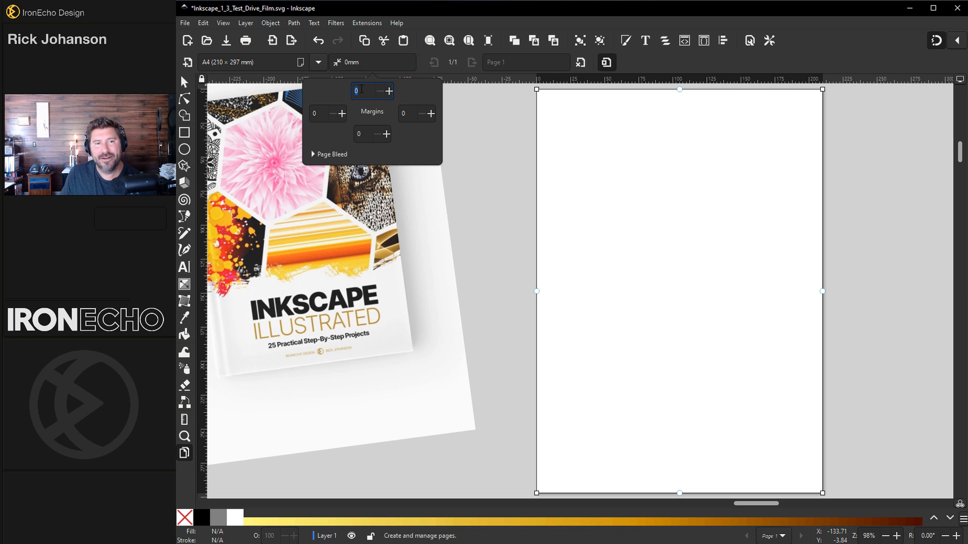
Enter 15 mm margin values for the A4 page in the margins popover.
text(15)
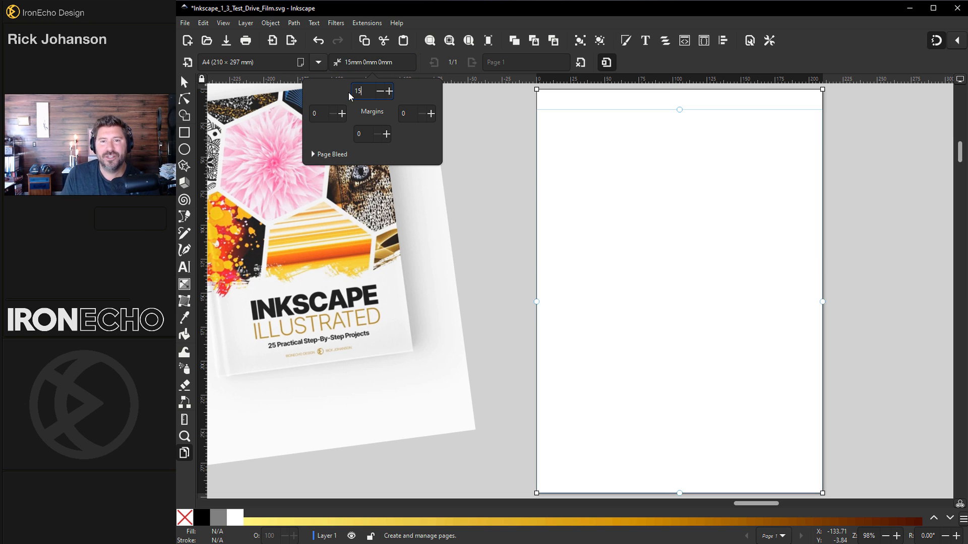
text(15mm 15m)
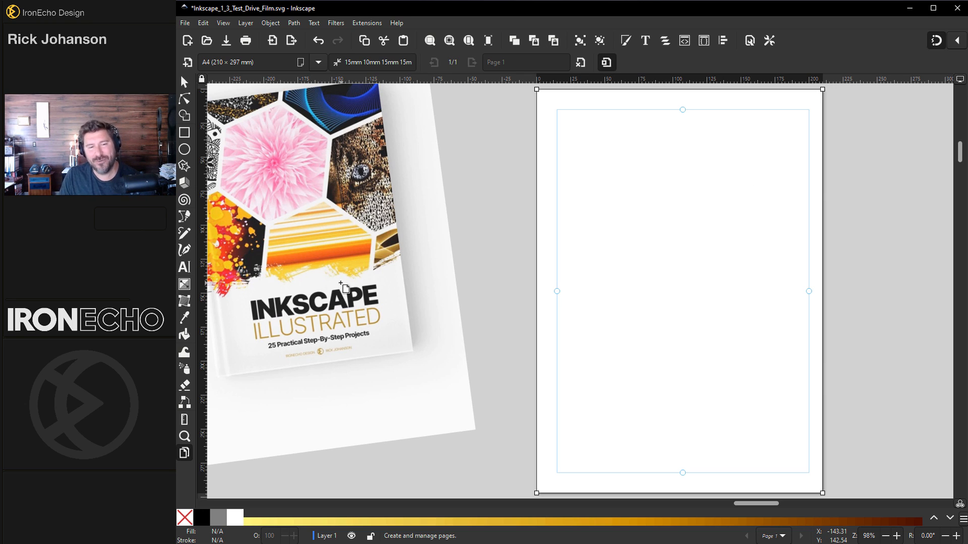
mouse_move(710, 208)
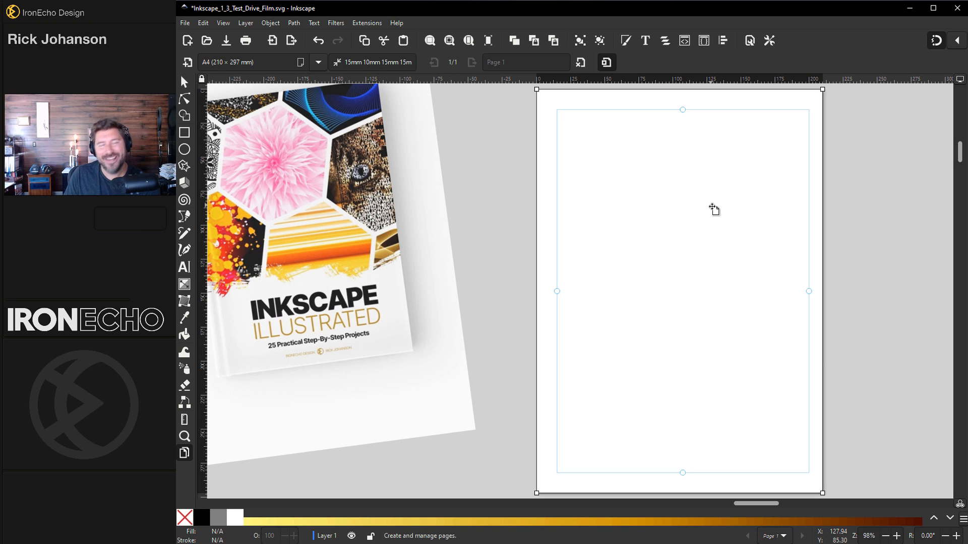